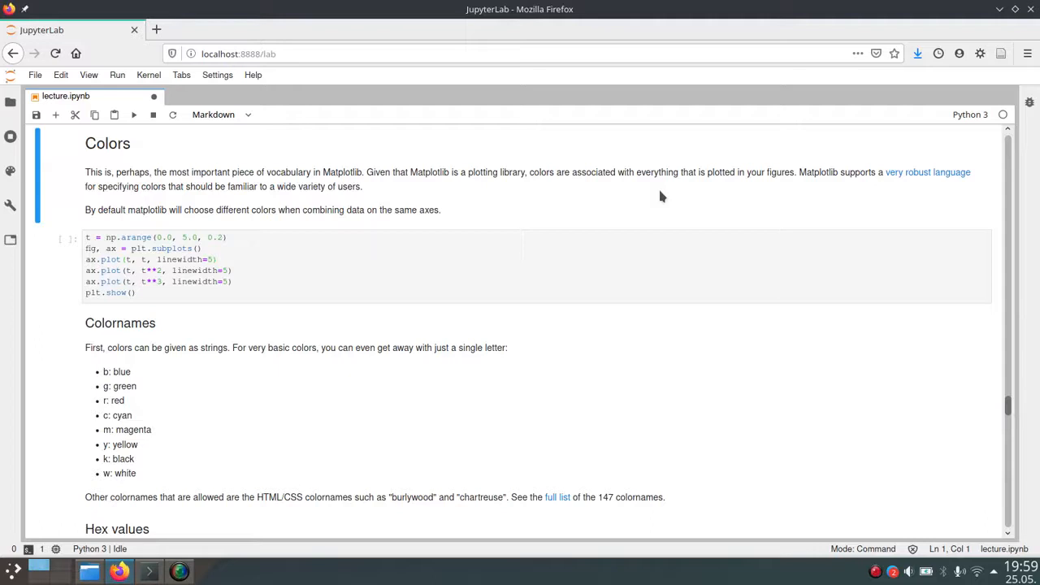
mouse_move(626, 213)
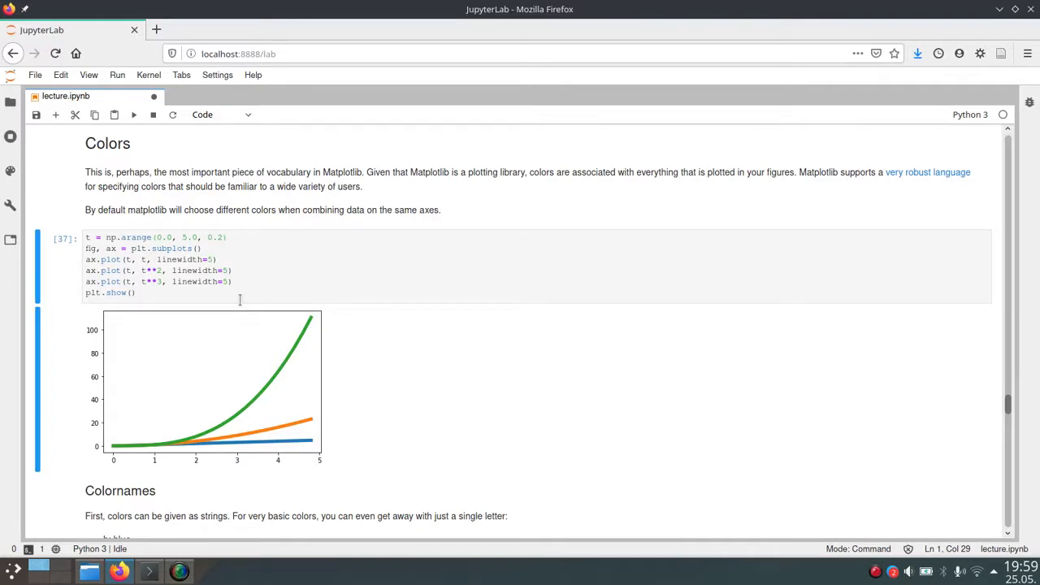
scroll(down, 3)
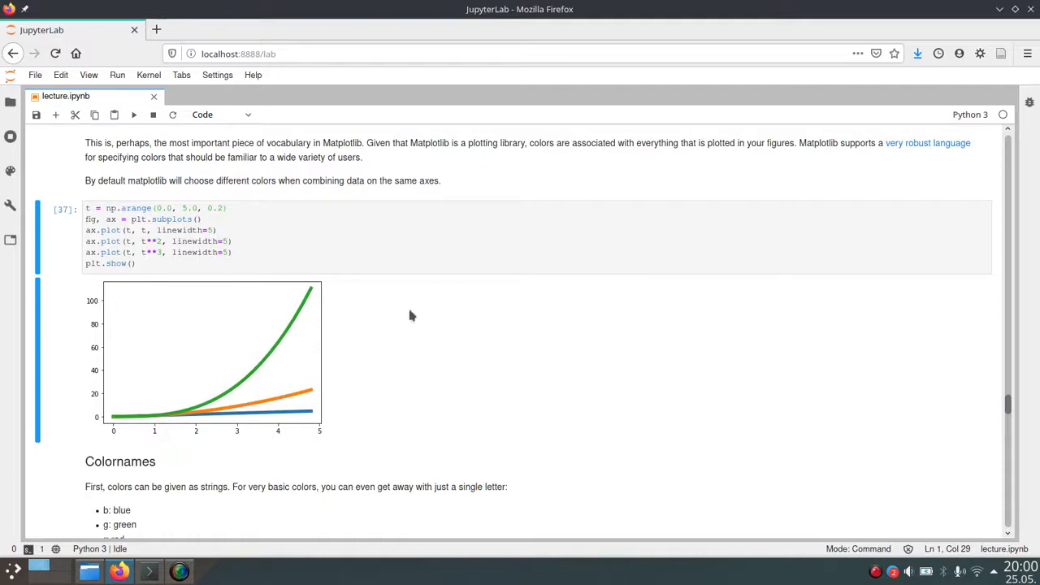
mouse_move(376, 342)
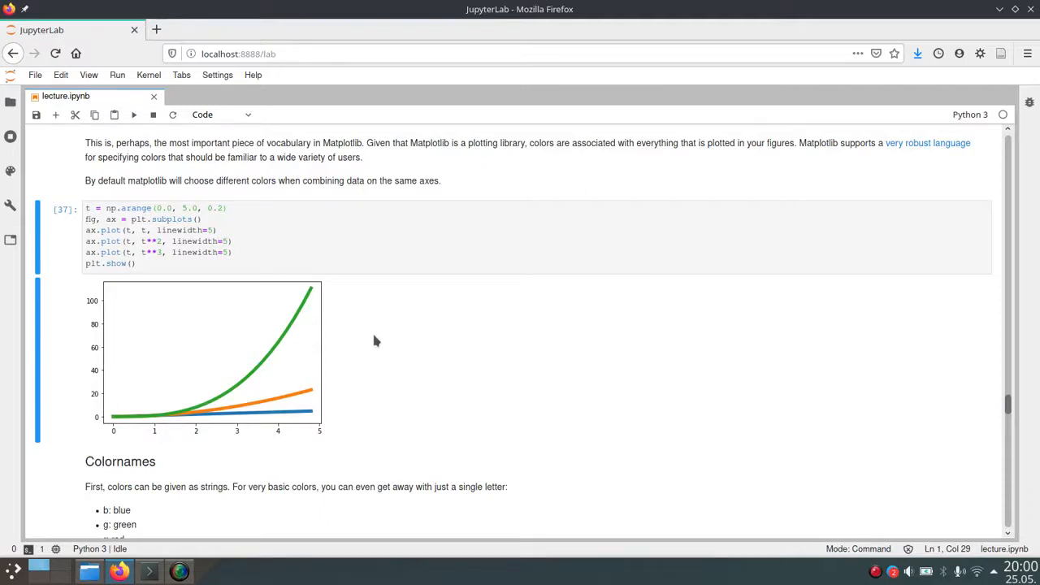
mouse_move(283, 403)
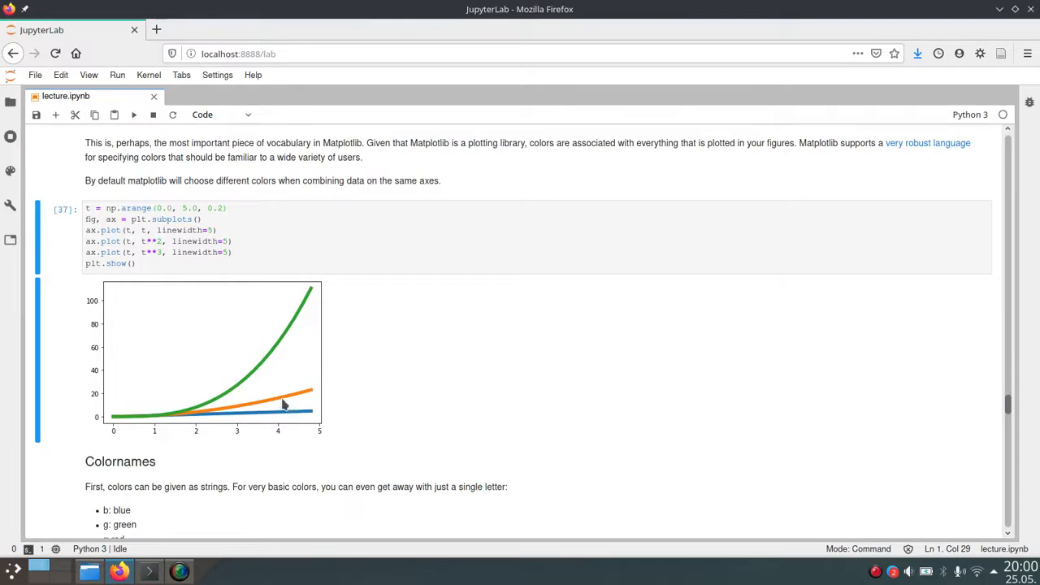
mouse_move(383, 389)
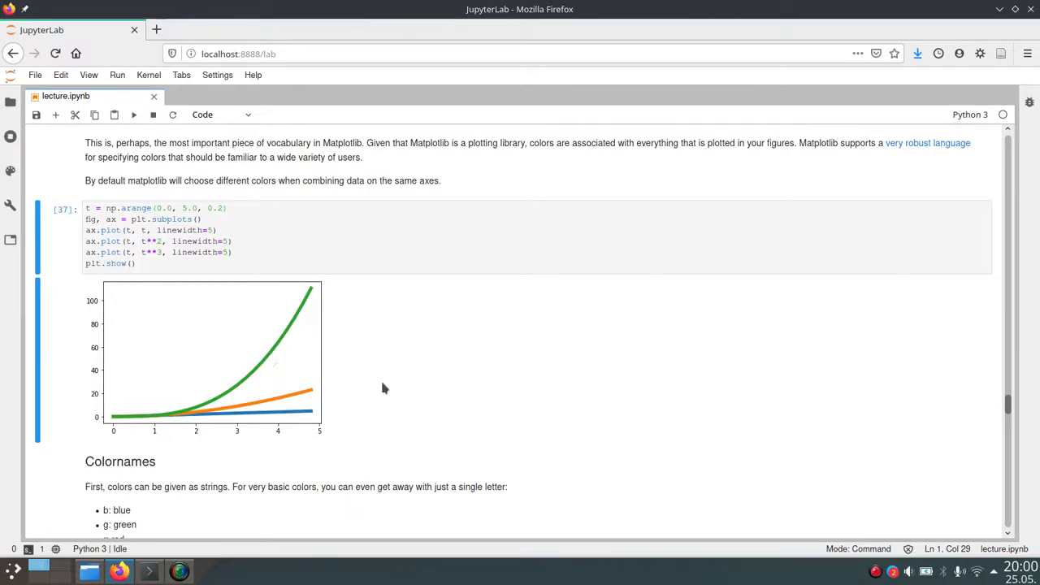
mouse_move(481, 387)
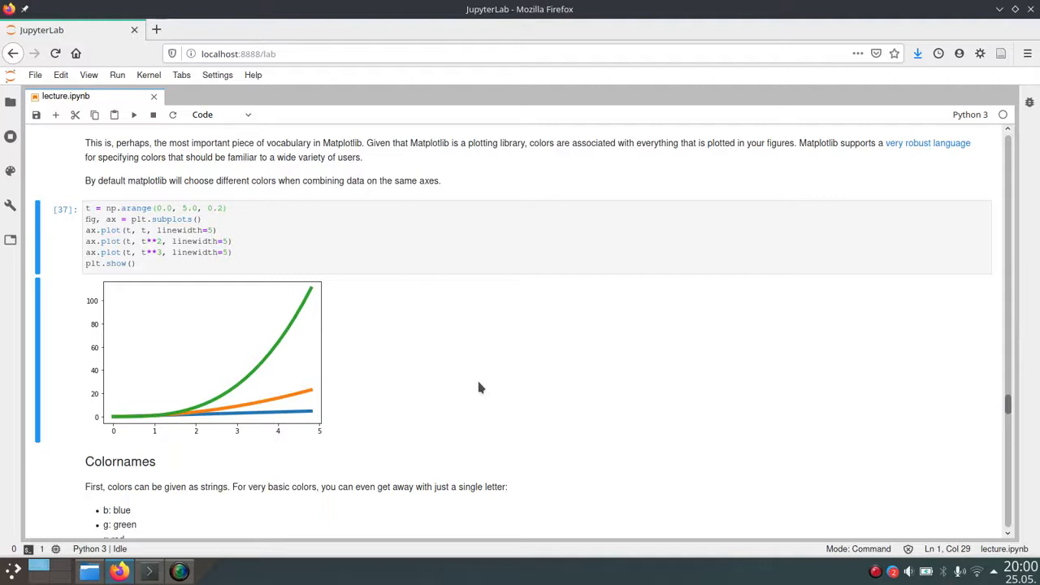
- Scroll down the notebook until the Colornames list and Hex values example are visible
scroll(down, 3)
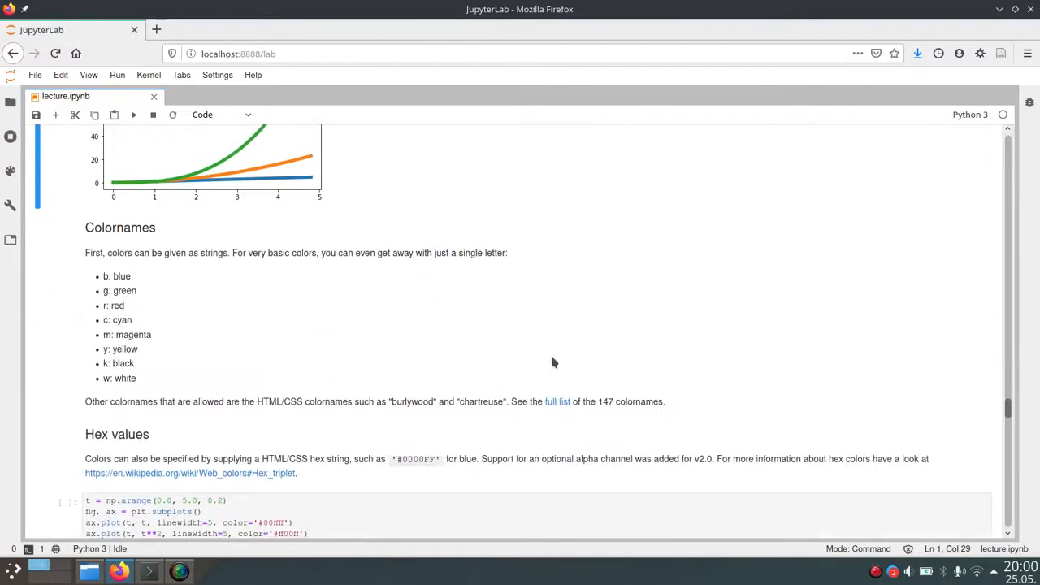
scroll(down, 3)
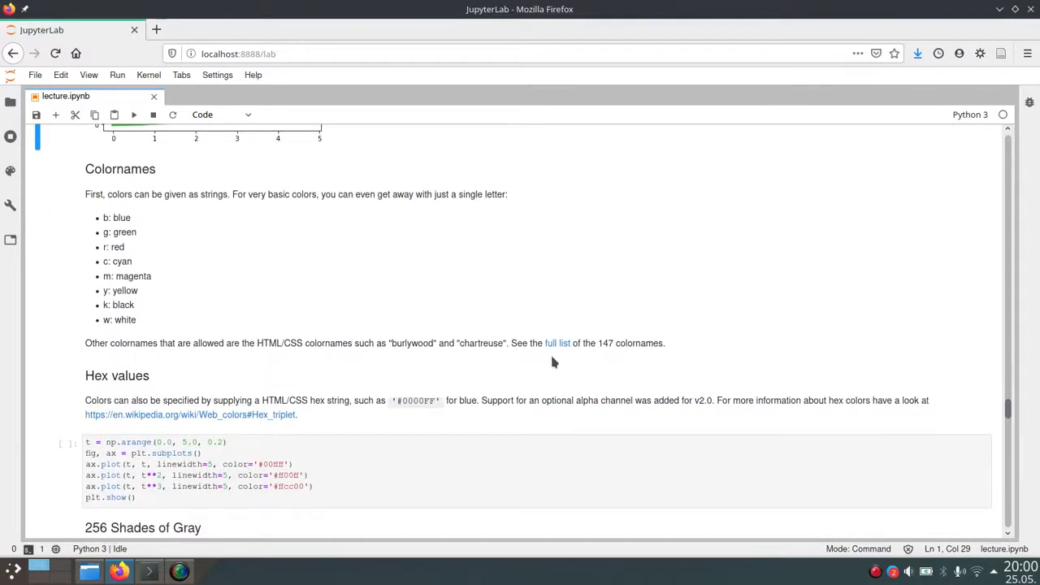
scroll(down, 3)
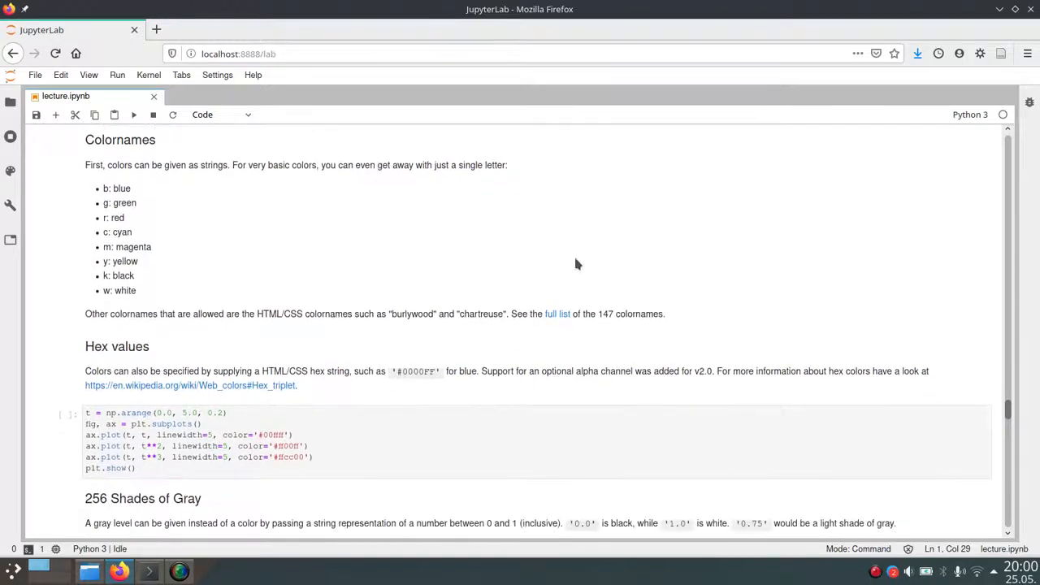
mouse_move(429, 234)
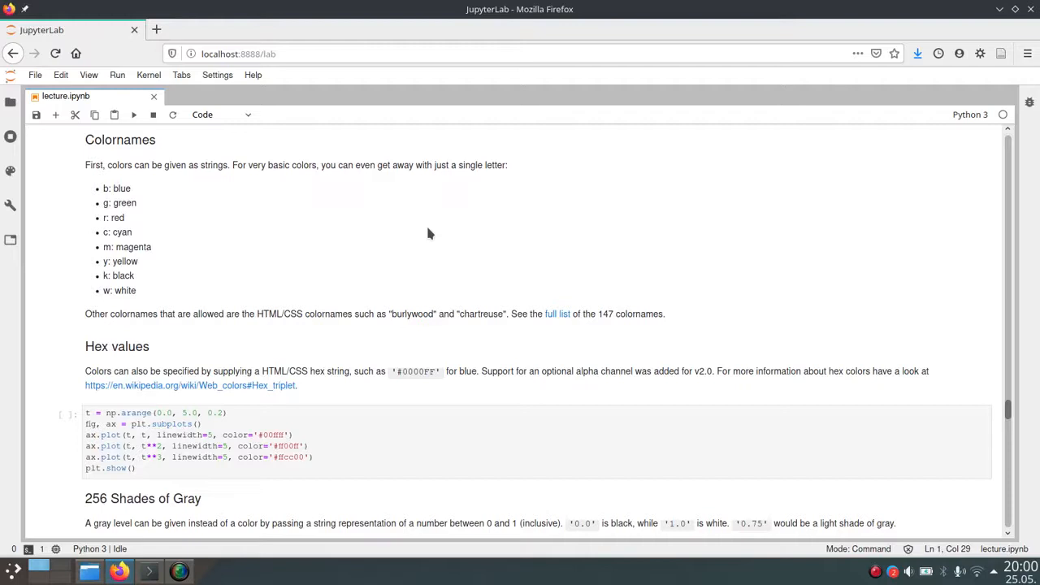
mouse_move(247, 237)
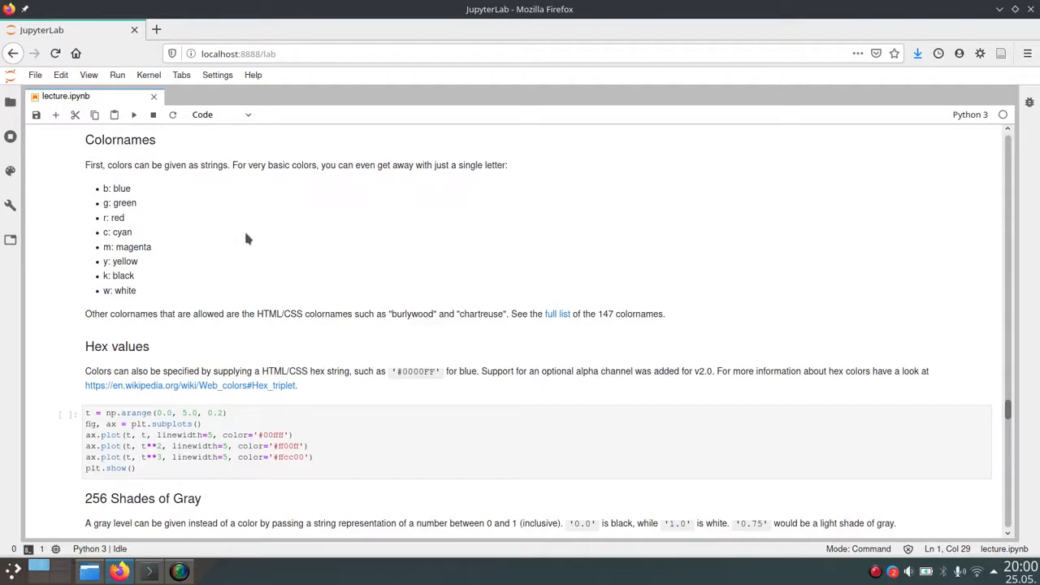
mouse_move(224, 242)
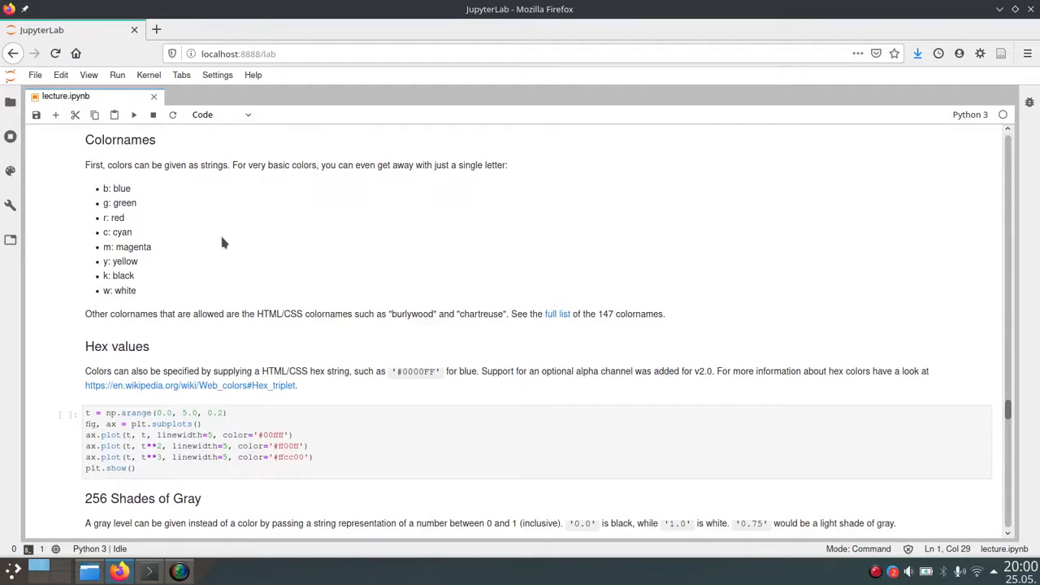
mouse_move(227, 243)
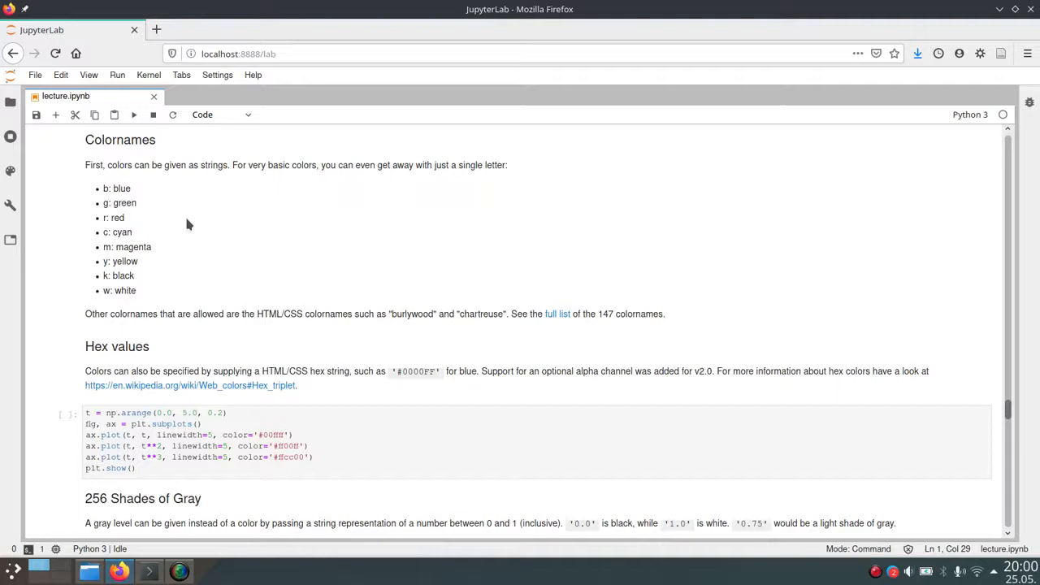
mouse_move(156, 214)
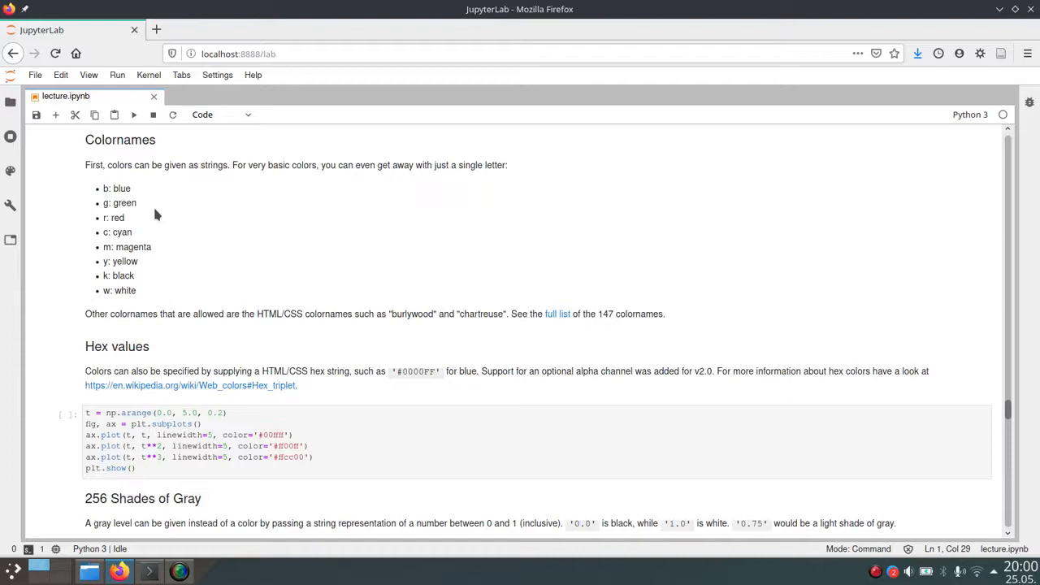
mouse_move(143, 191)
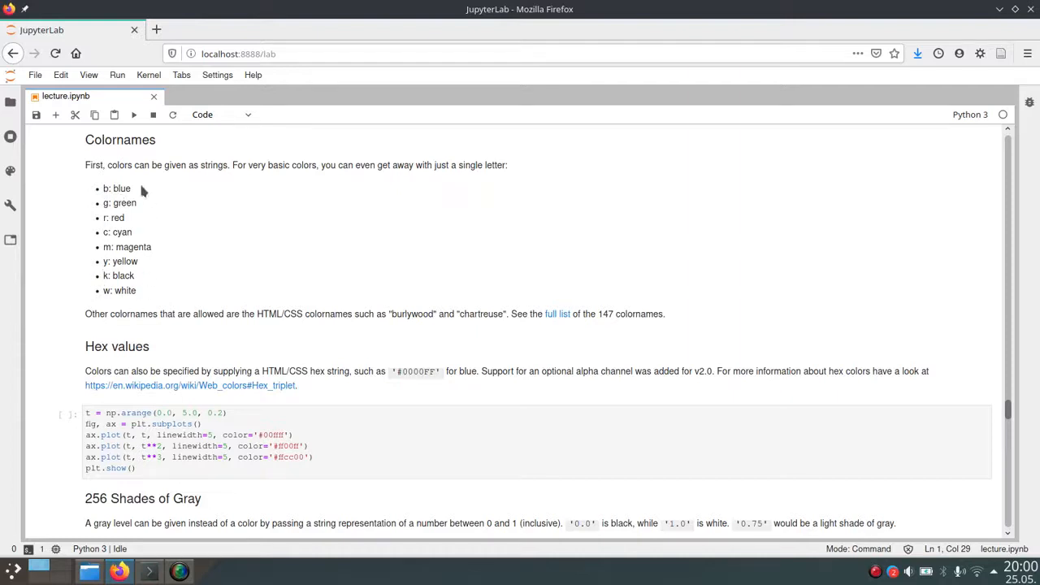
mouse_move(196, 282)
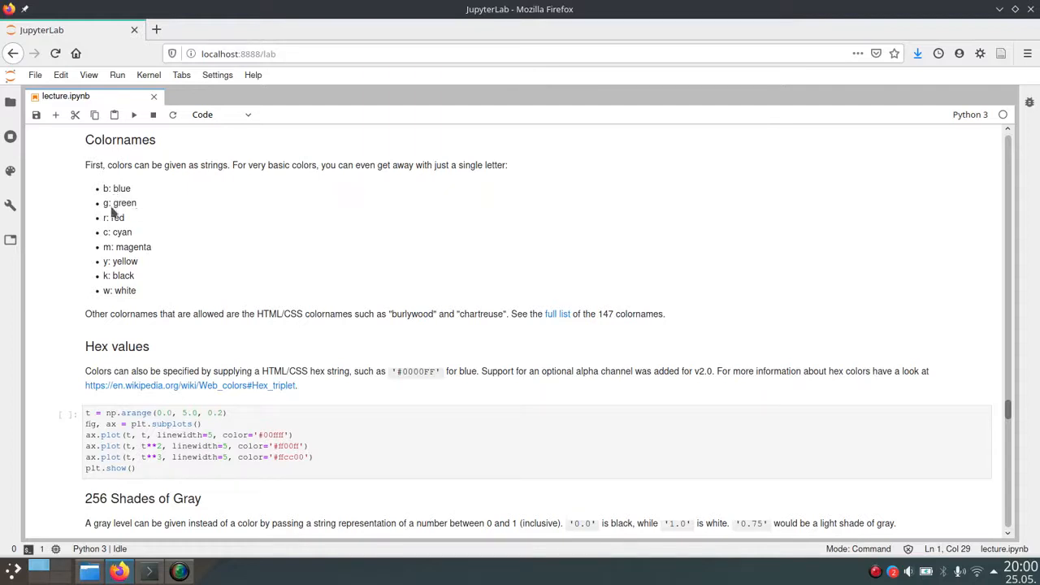
mouse_move(299, 250)
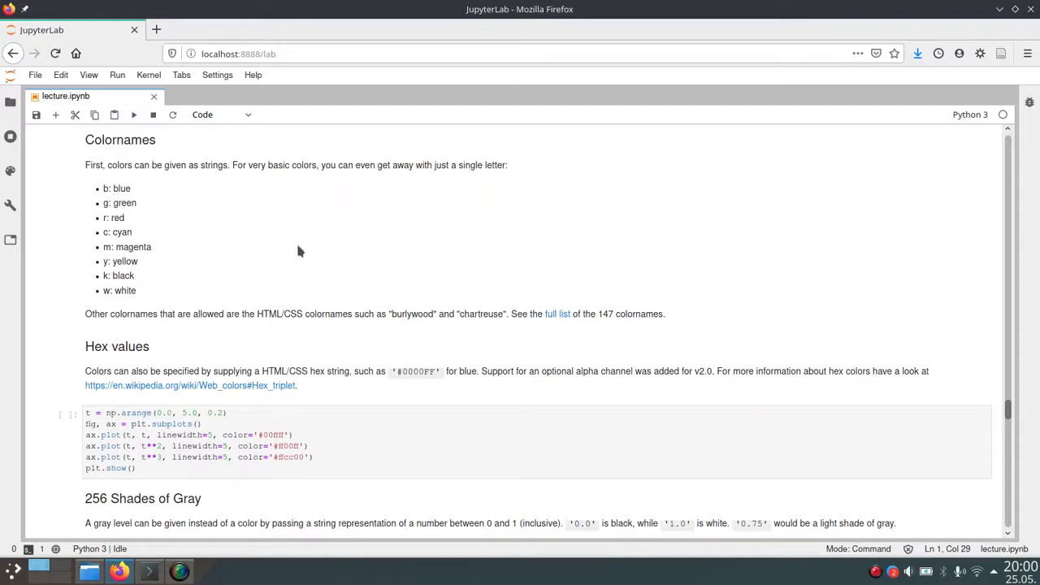
mouse_move(284, 264)
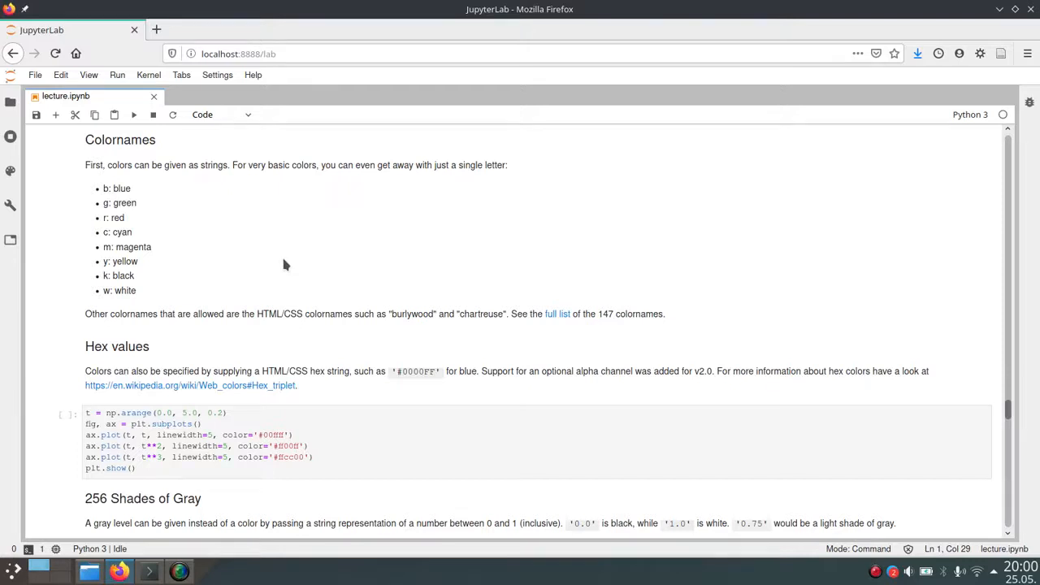
mouse_move(128, 294)
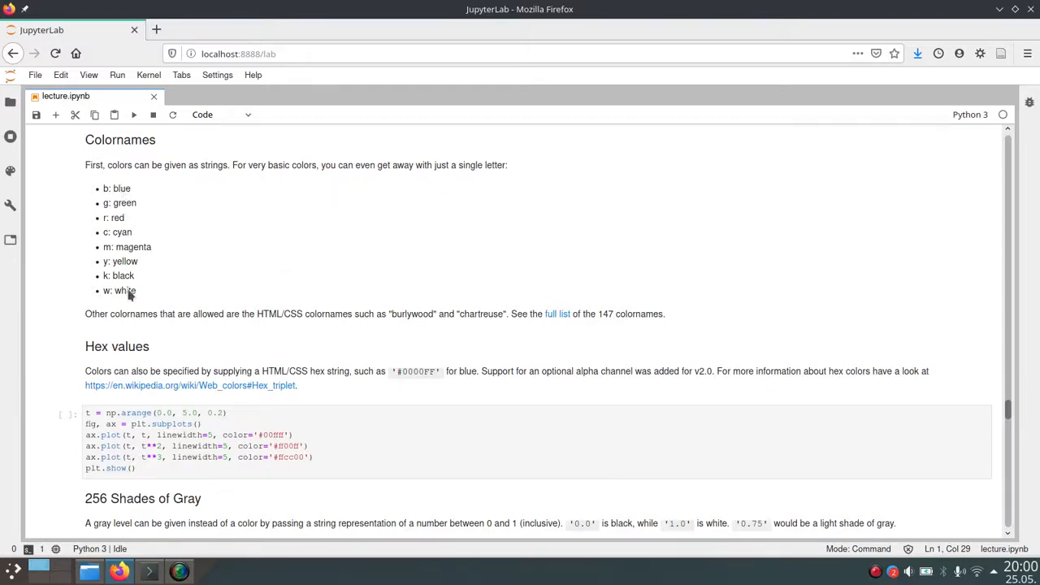
mouse_move(140, 258)
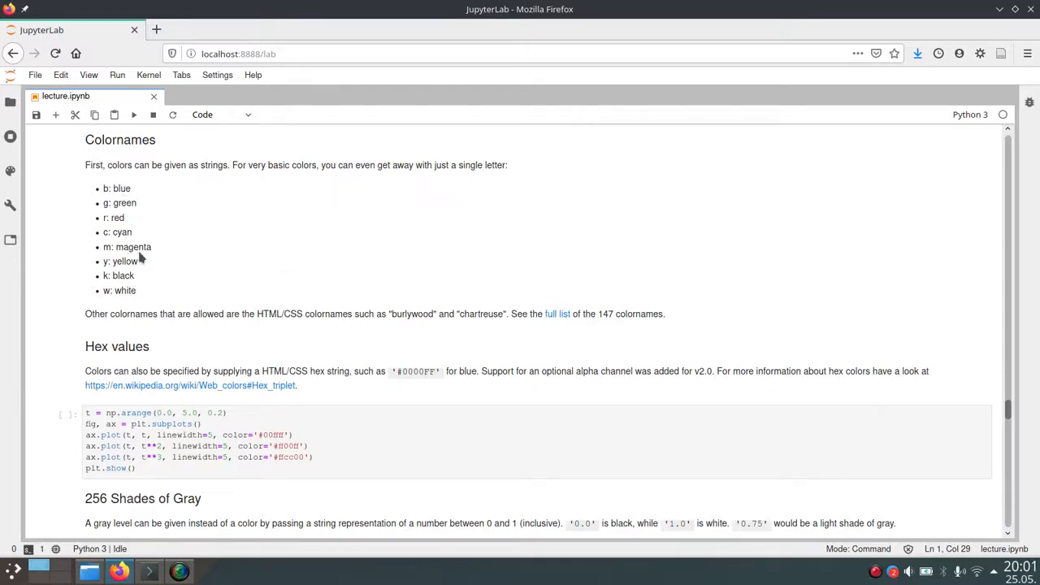
mouse_move(245, 258)
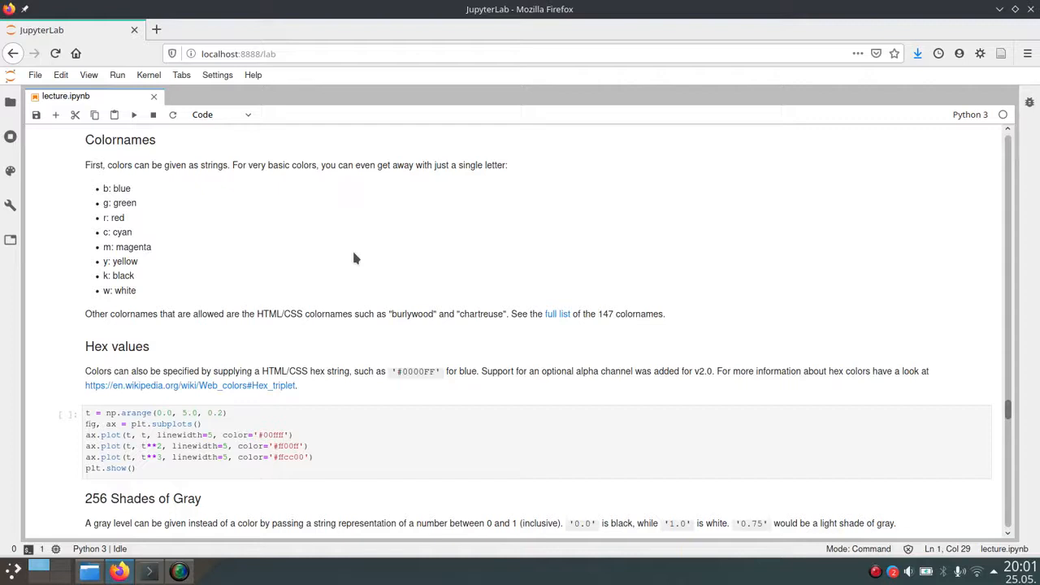
mouse_move(291, 337)
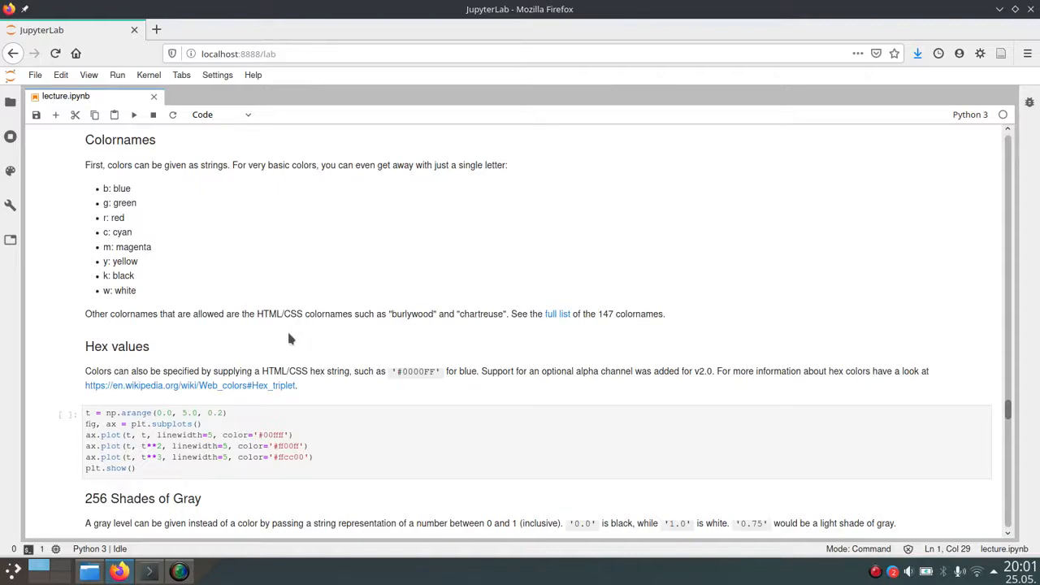
mouse_move(299, 332)
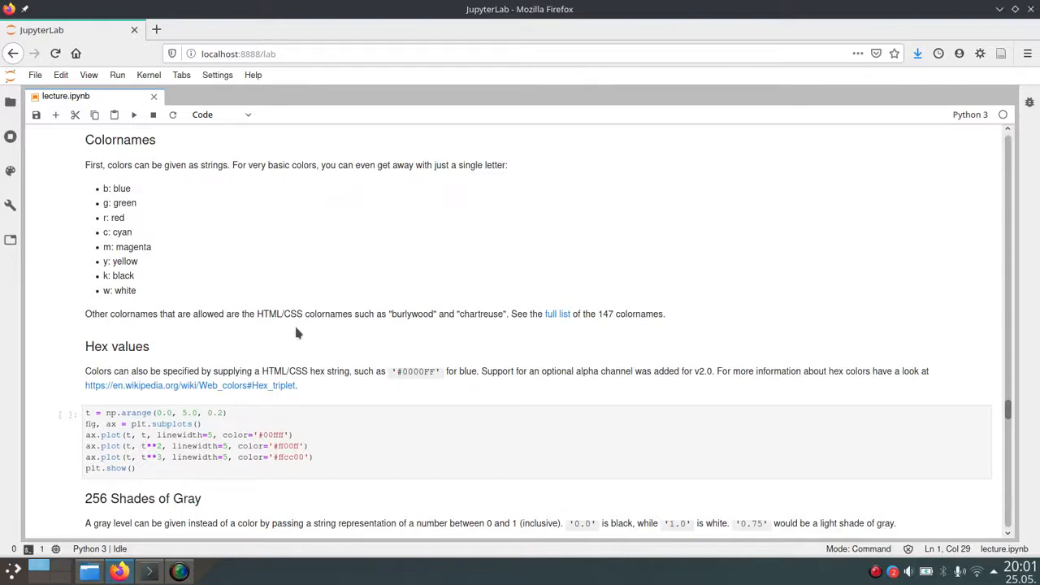
mouse_move(378, 263)
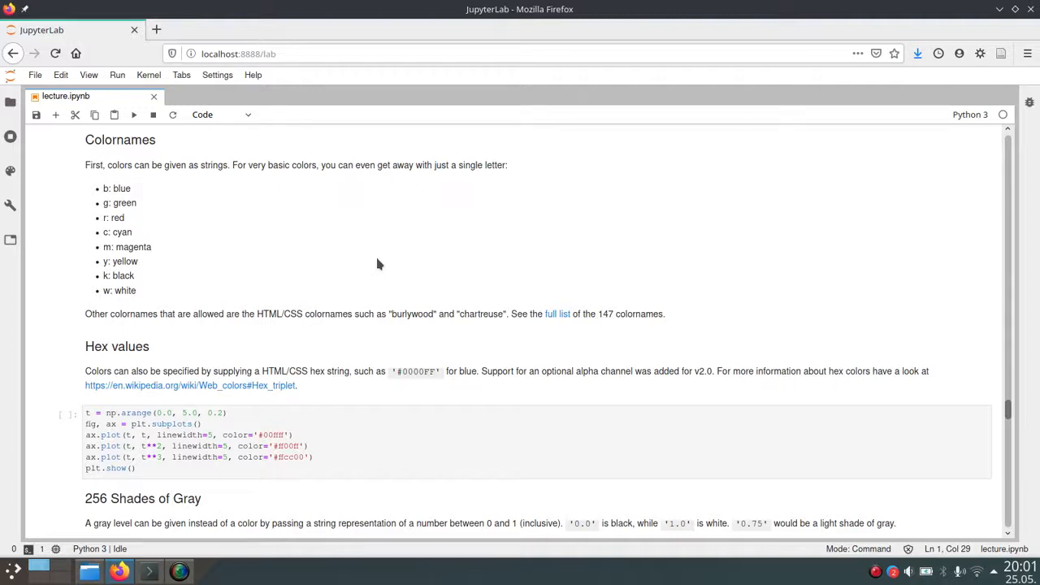
mouse_move(559, 322)
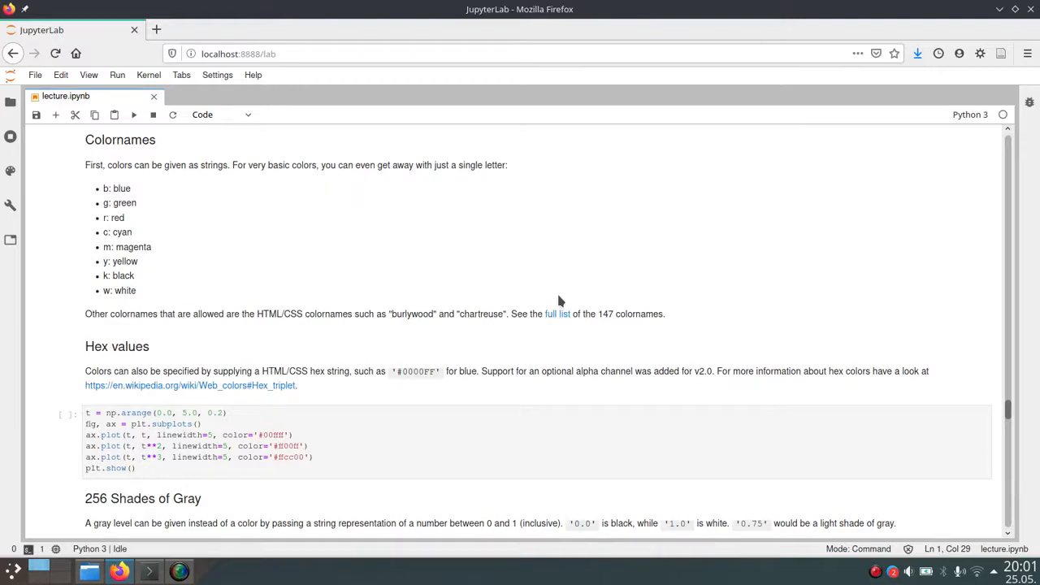
mouse_move(566, 296)
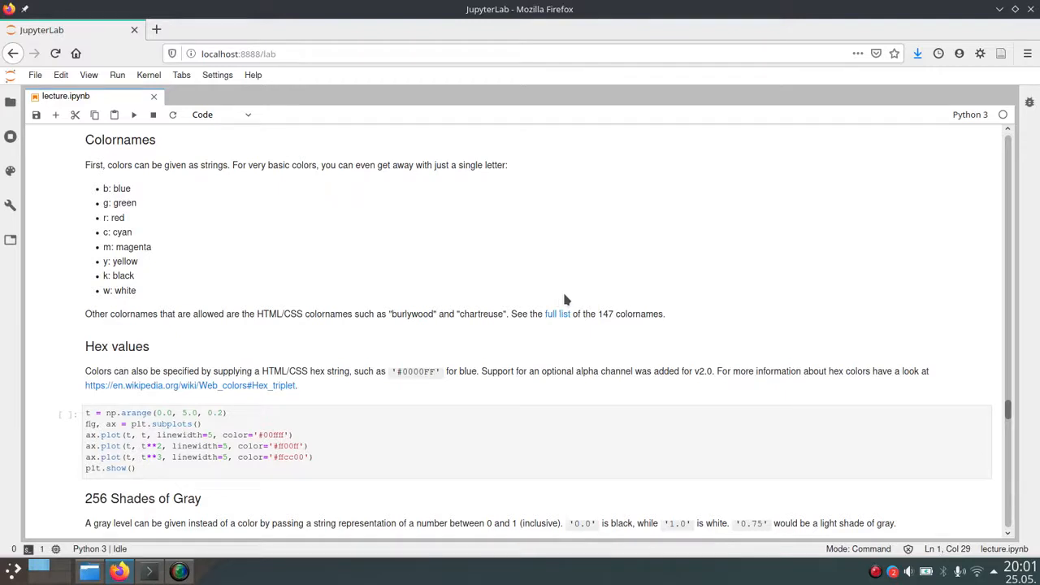
mouse_move(645, 291)
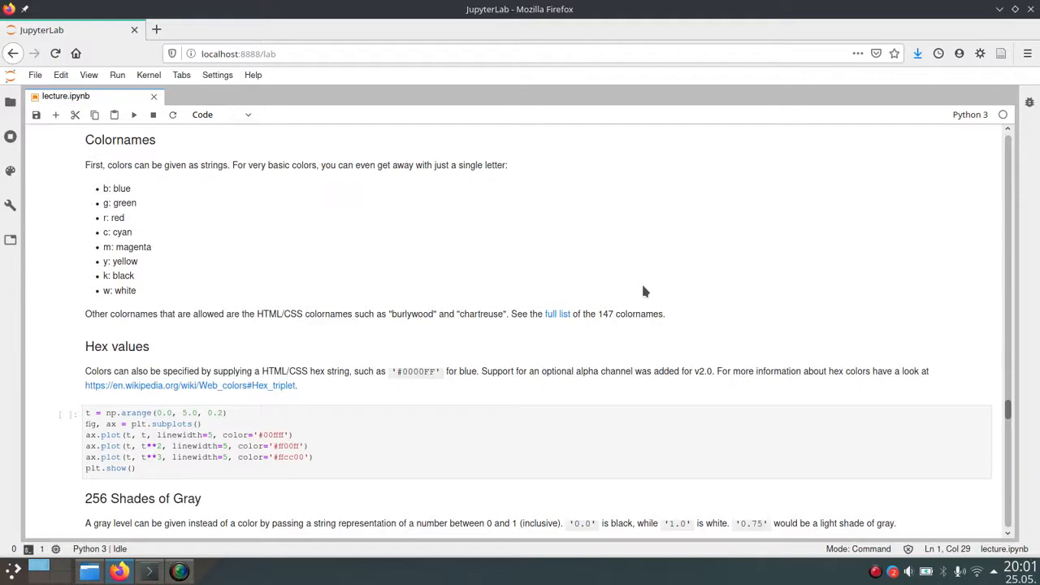
scroll(down, 3)
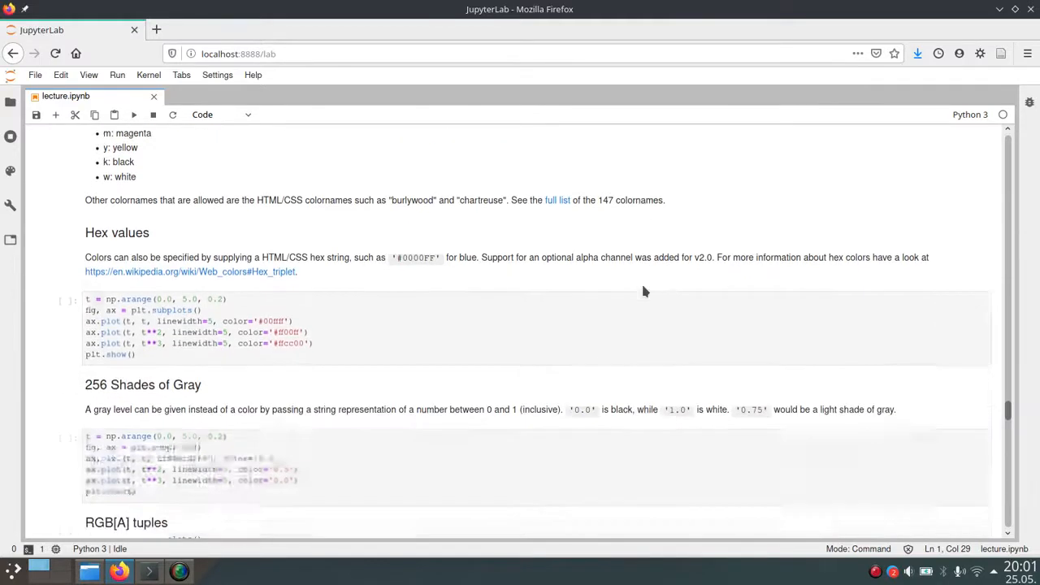
scroll(down, 3)
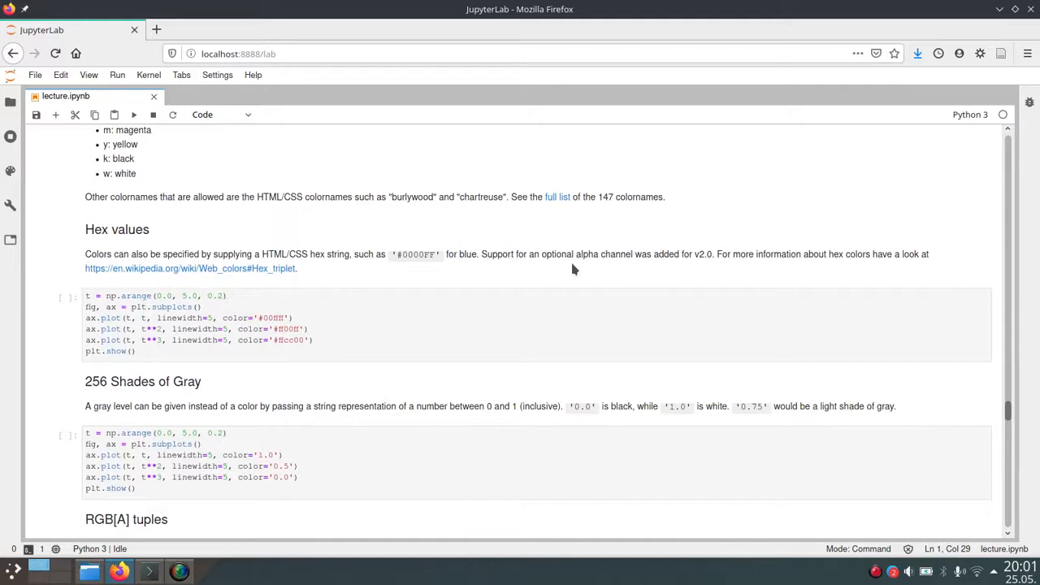
mouse_move(413, 253)
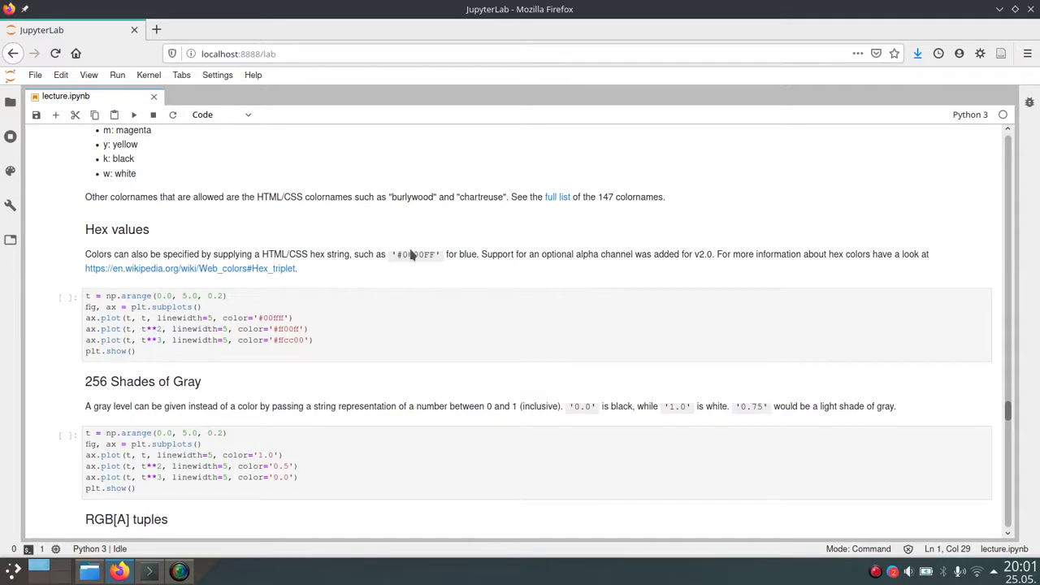
mouse_move(390, 280)
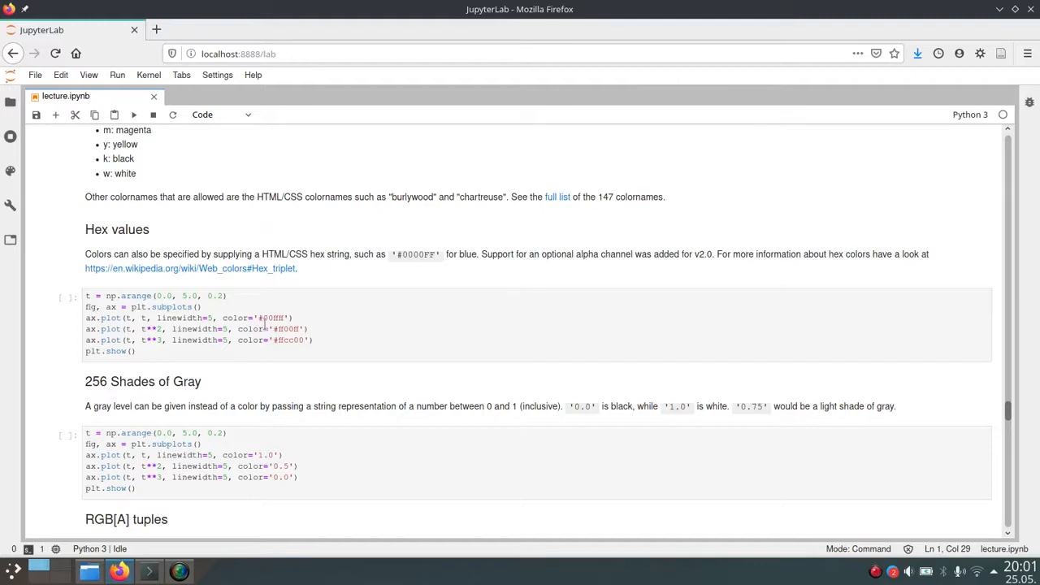
mouse_move(381, 304)
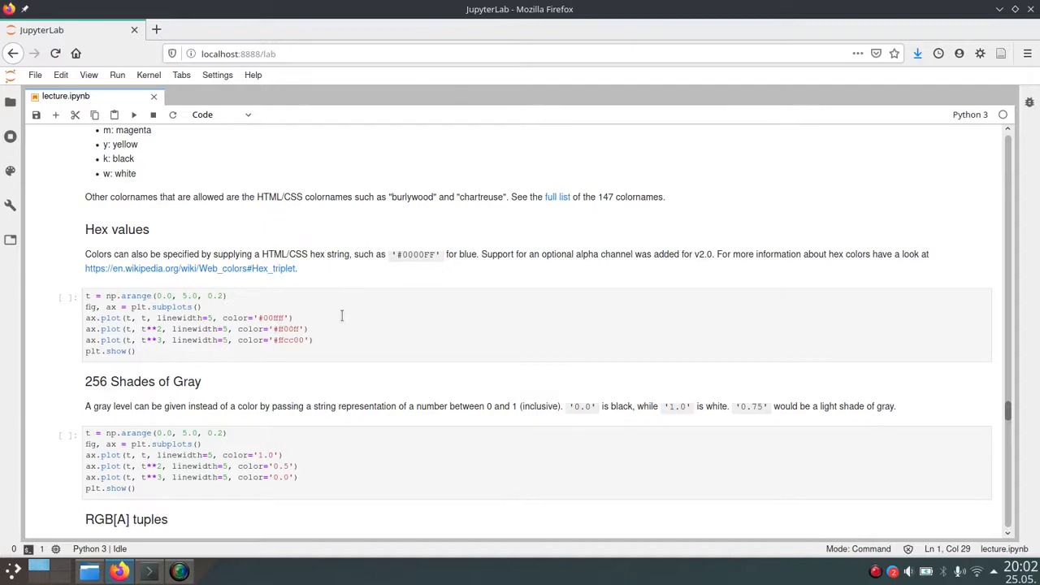
- Run the Hex values cell to plot yellow, magenta and cyan curves, then continue toward the gray-level section
click(341, 315)
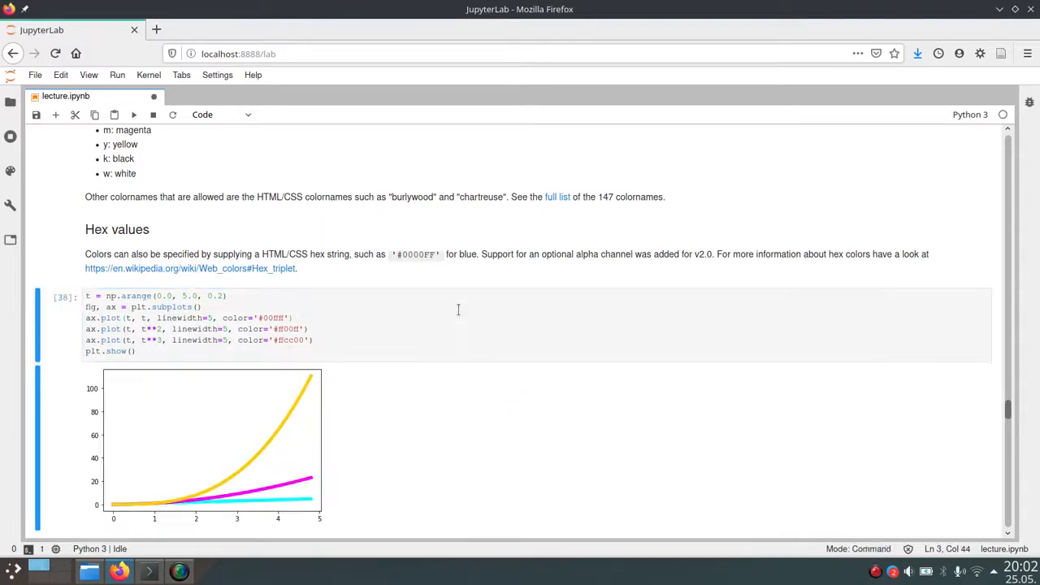
scroll(down, 3)
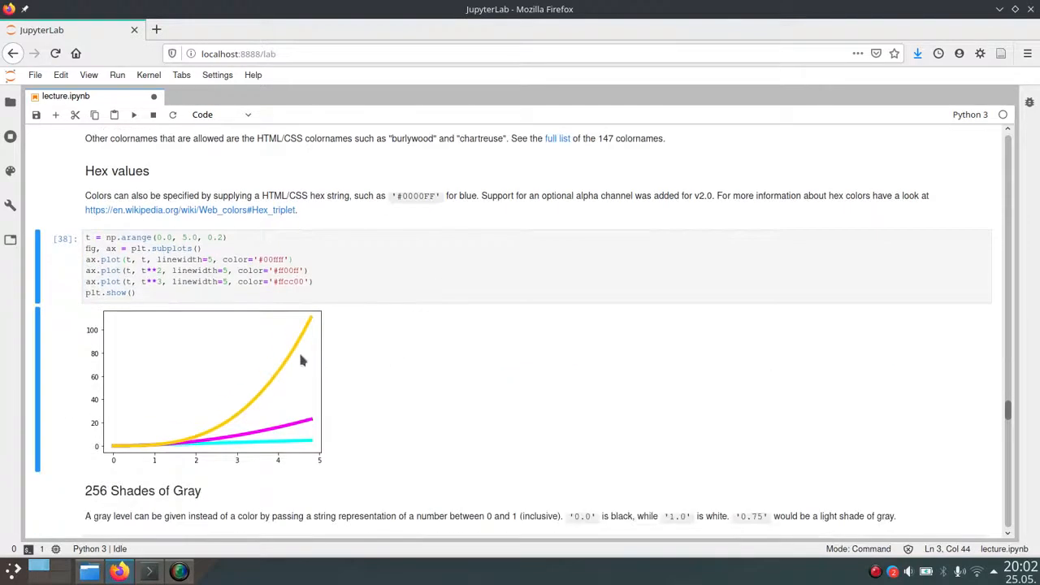
mouse_move(305, 329)
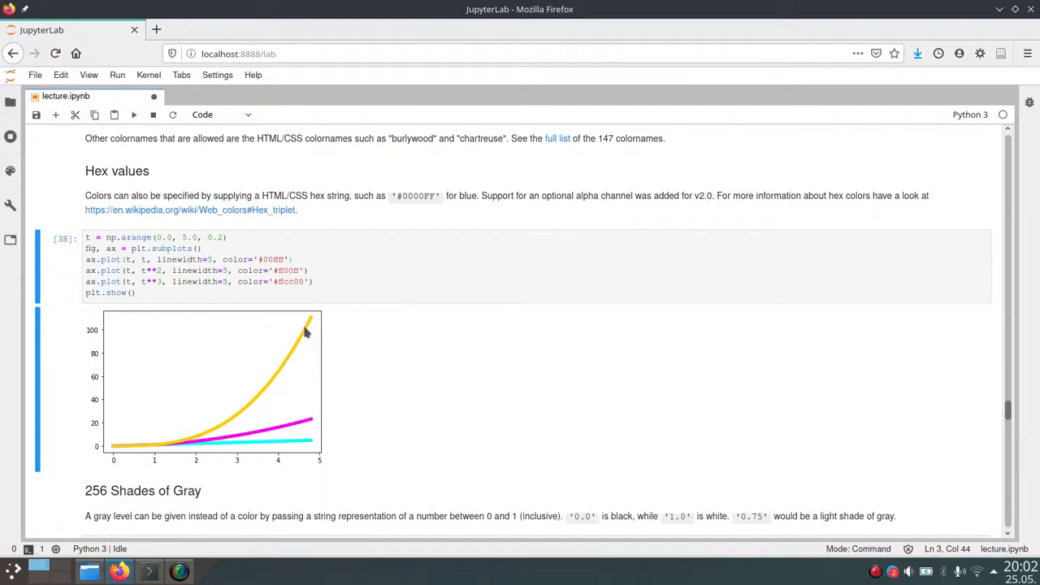
mouse_move(371, 351)
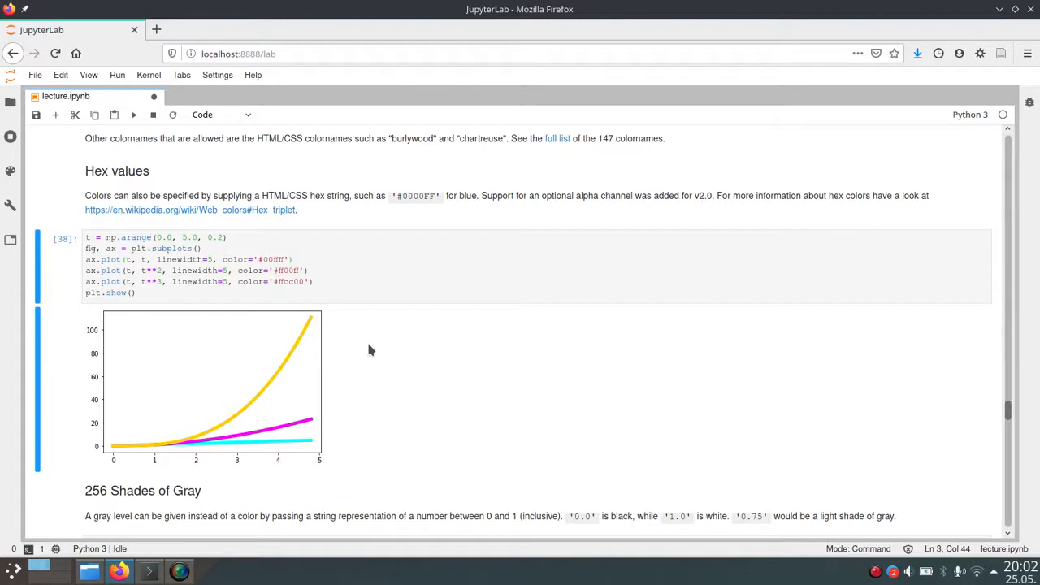
mouse_move(322, 208)
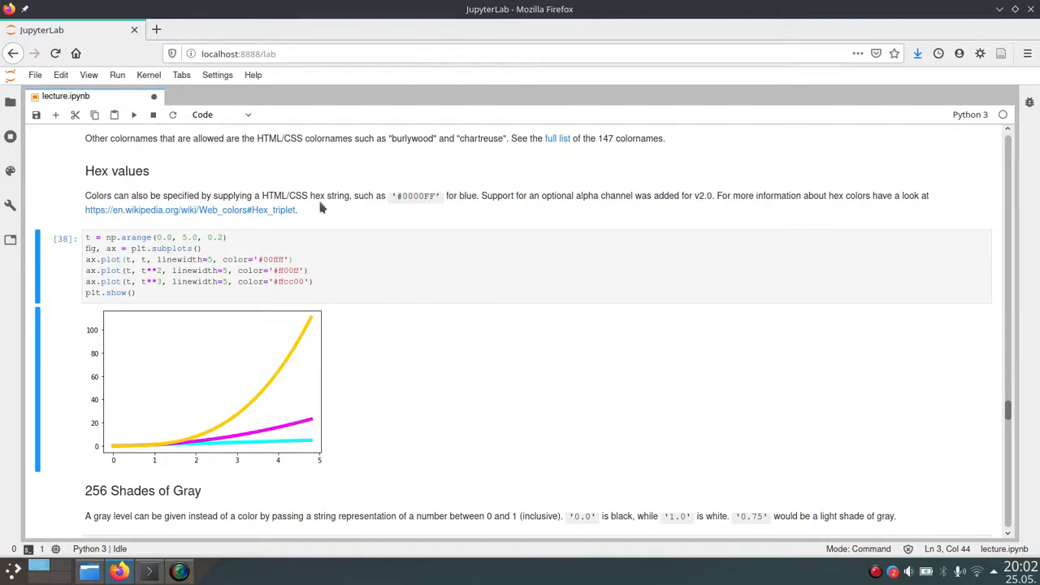
mouse_move(431, 323)
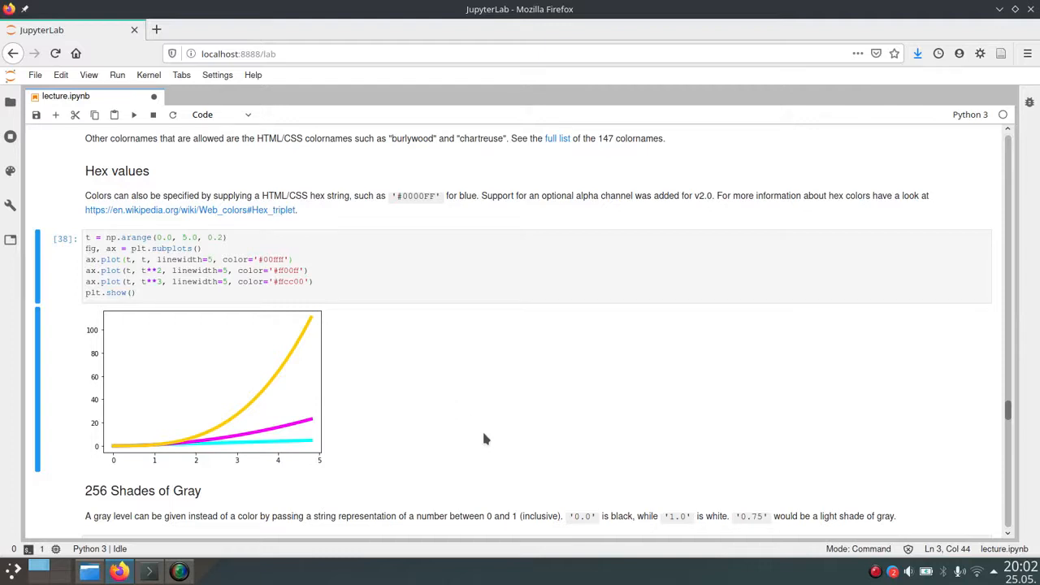
mouse_move(478, 377)
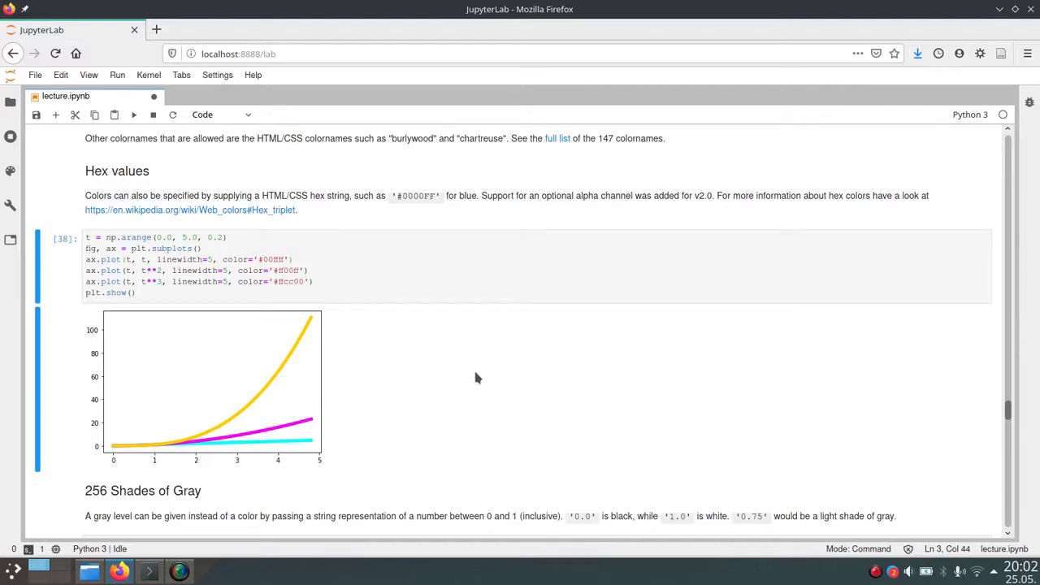
mouse_move(416, 208)
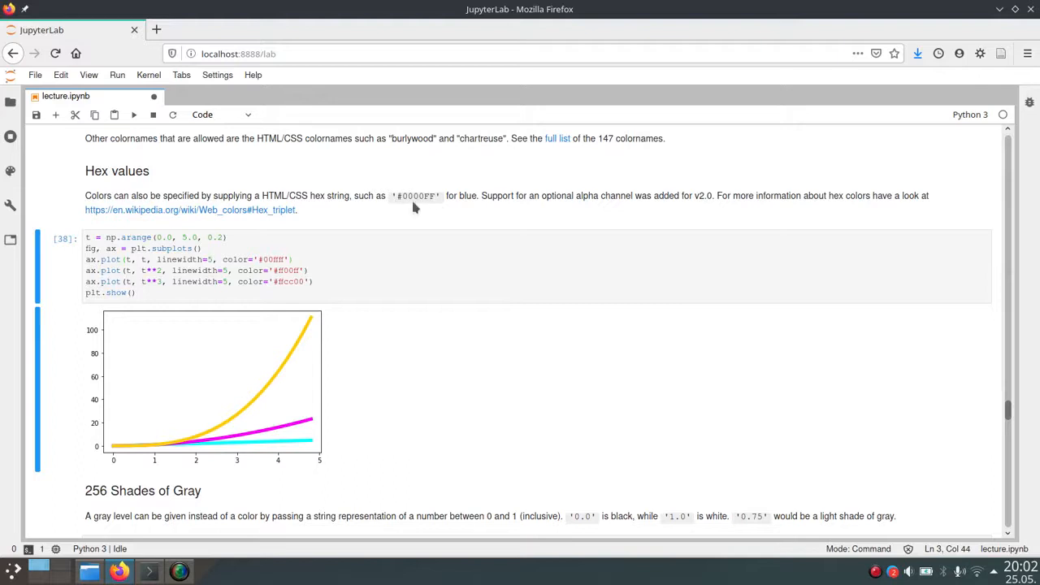
mouse_move(468, 406)
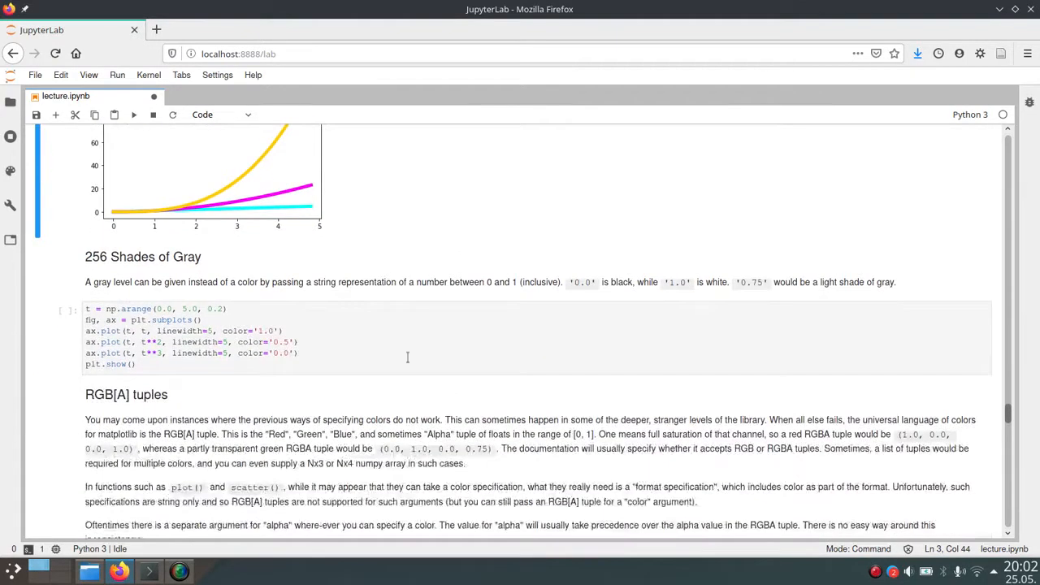
mouse_move(400, 354)
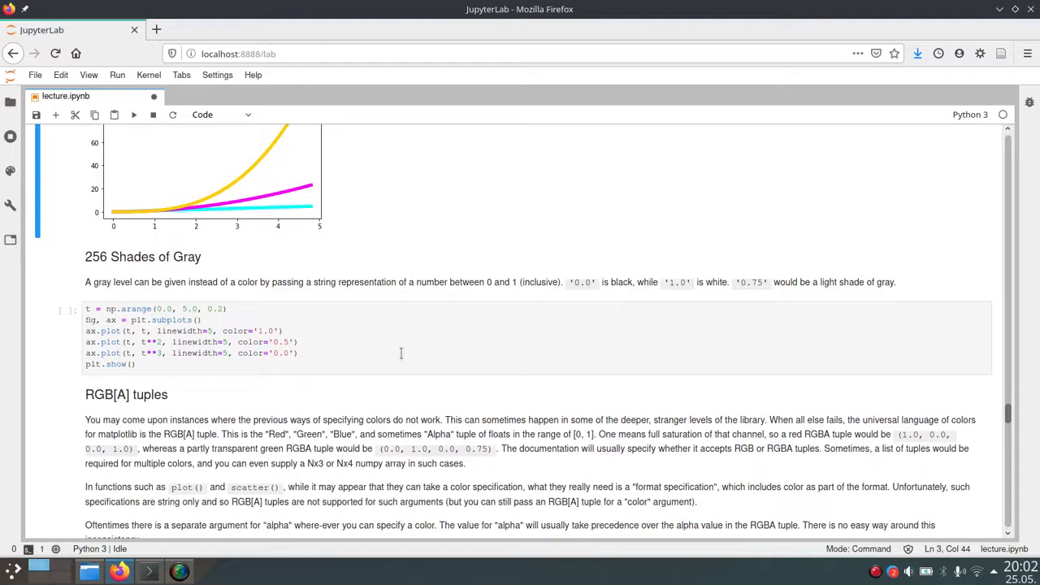
mouse_move(332, 353)
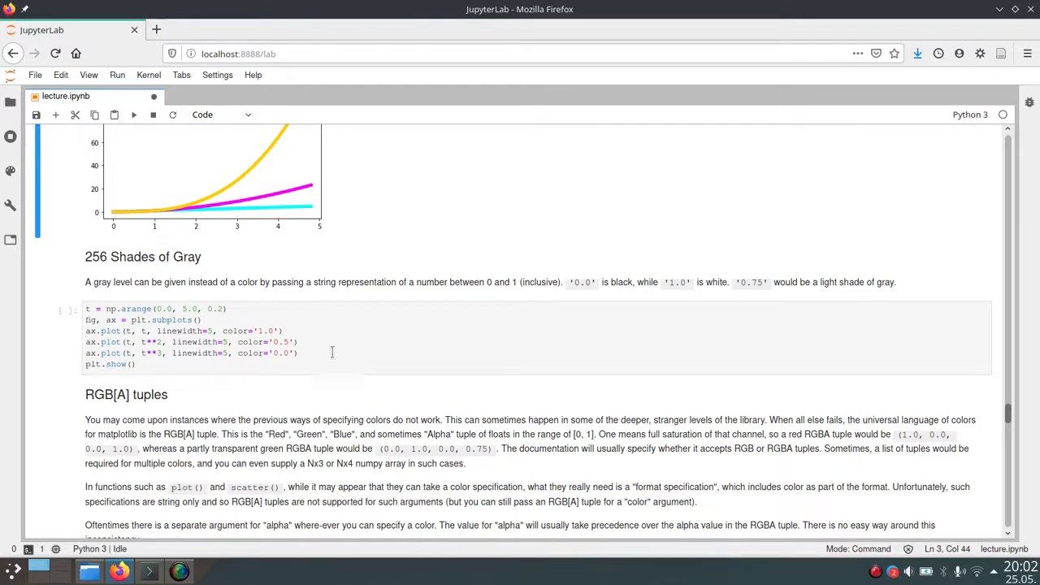
mouse_move(317, 351)
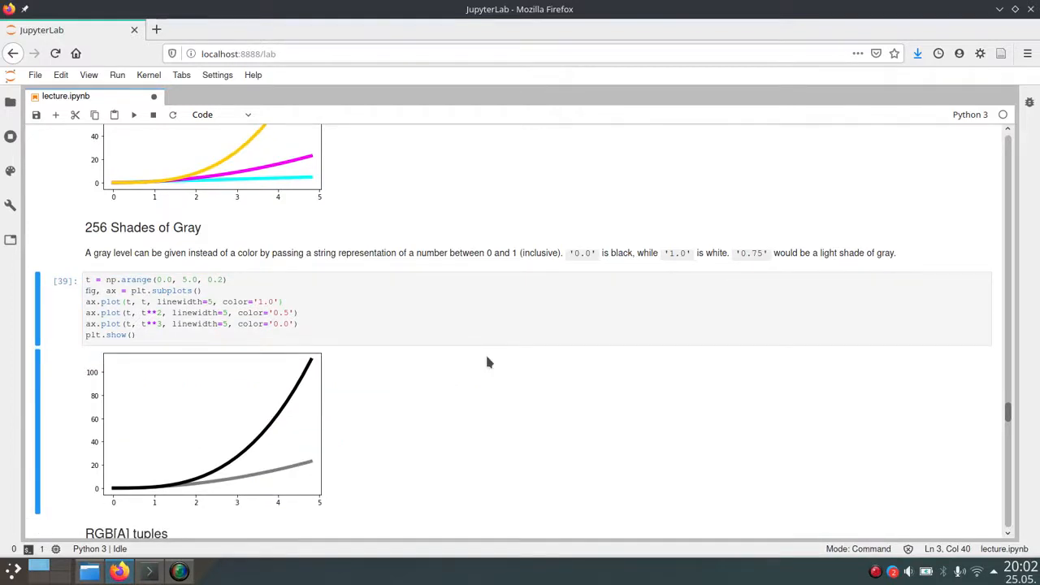
- Scroll past the 256 Shades of Gray plot until the RGB[A] tuples section appears
scroll(down, 3)
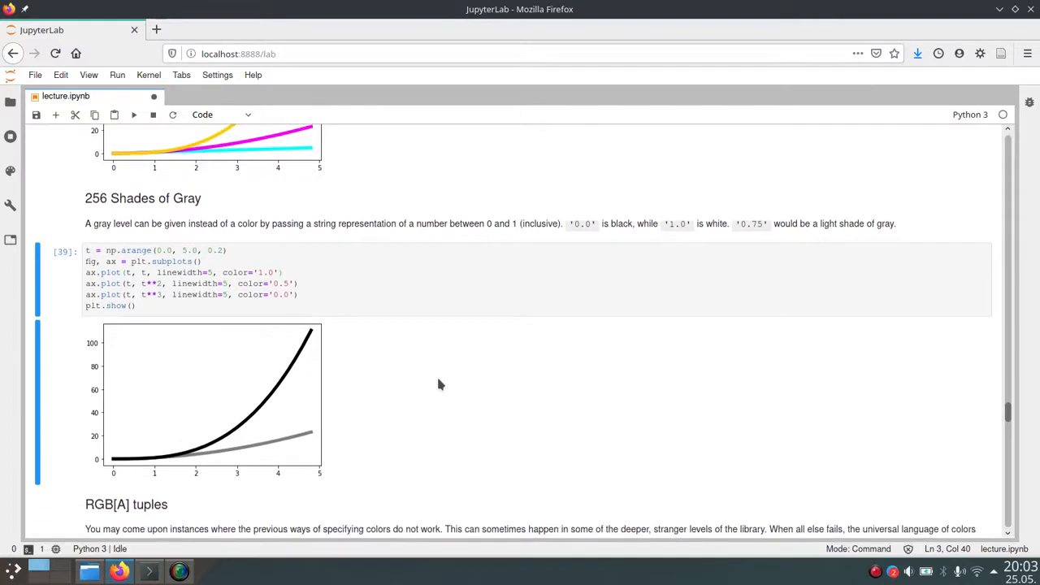
mouse_move(424, 374)
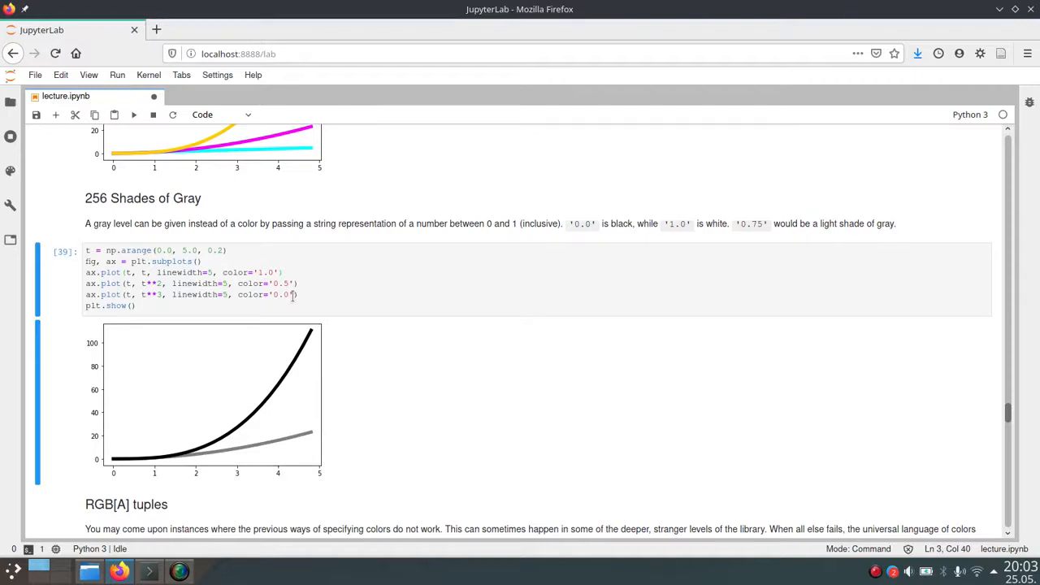
mouse_move(254, 273)
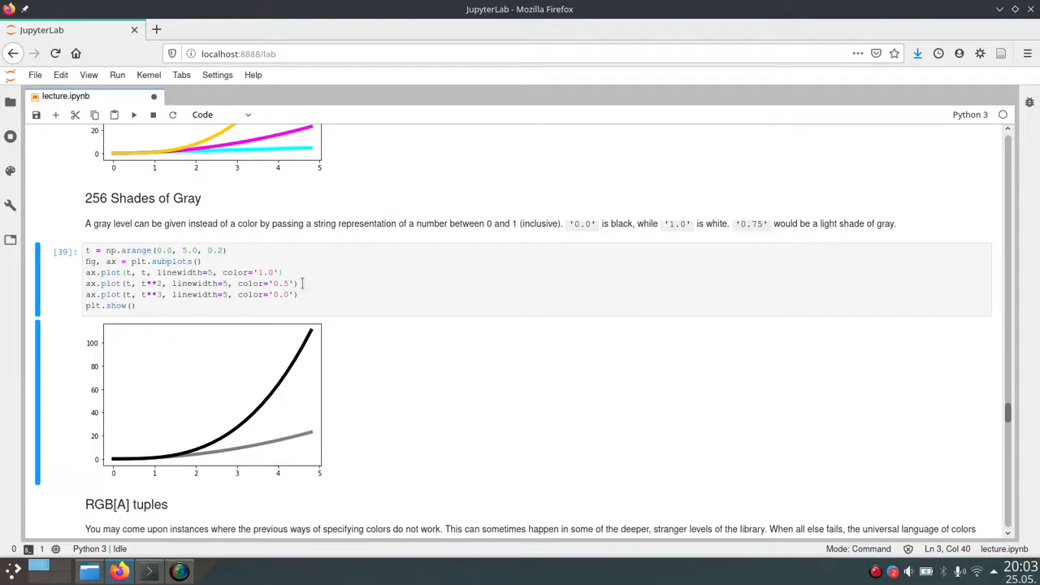
mouse_move(305, 299)
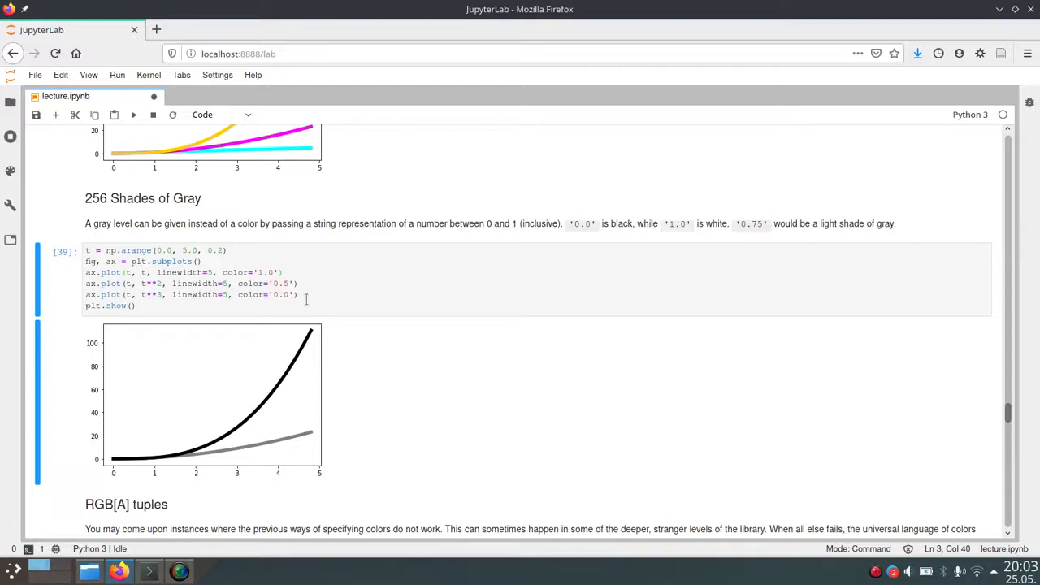
mouse_move(279, 395)
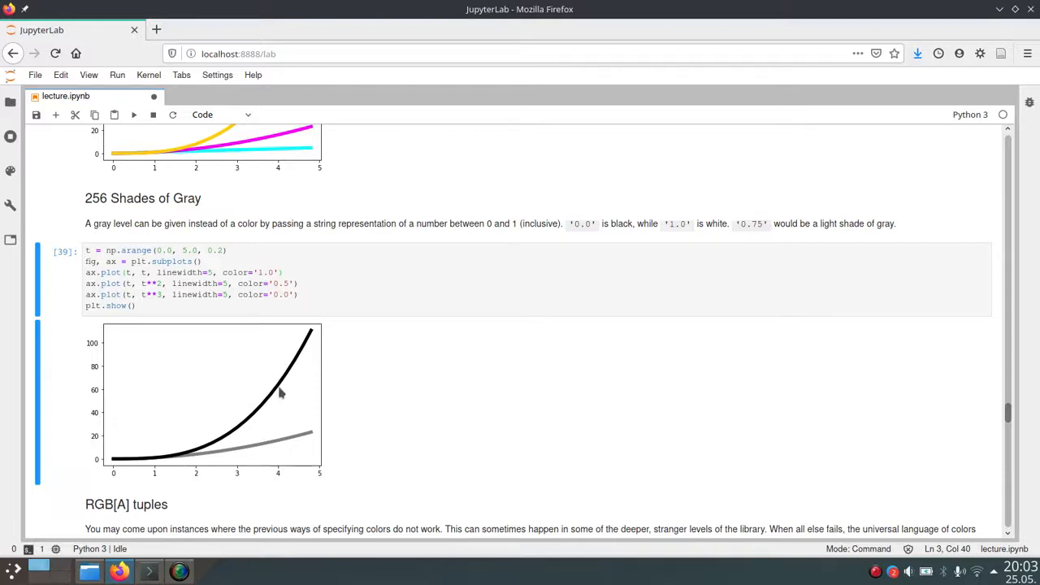
scroll(down, 3)
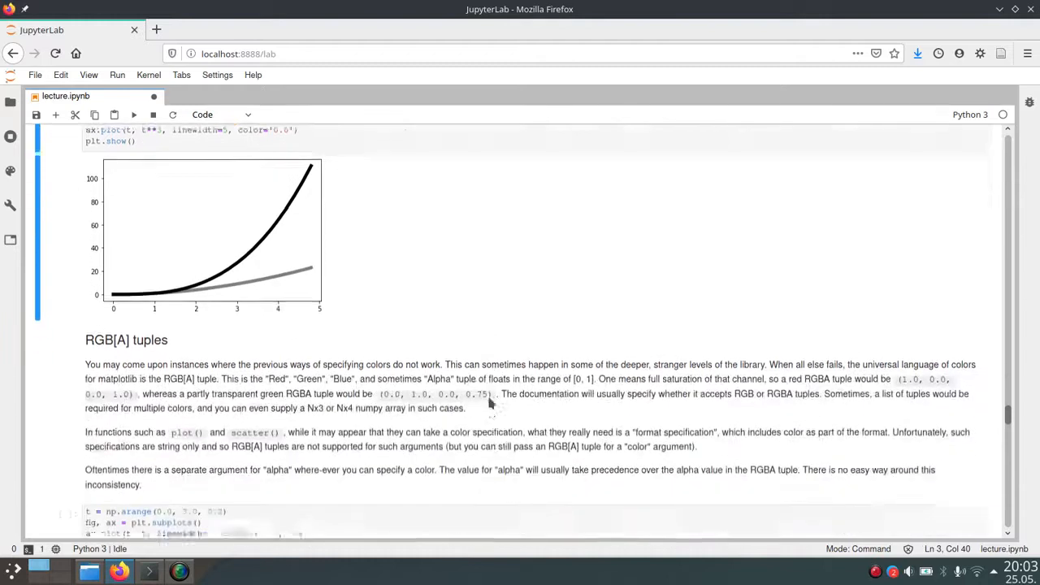
- Save the notebook with Ctrl+S while moving through the RGB[A] tuples example toward Cycle references
scroll(down, 3)
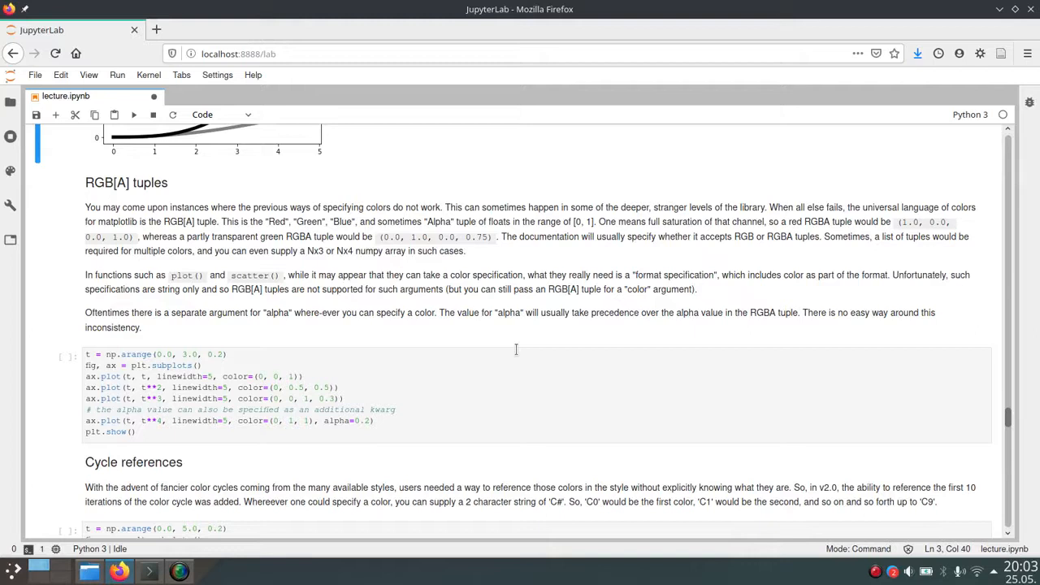
key(Ctrl+s)
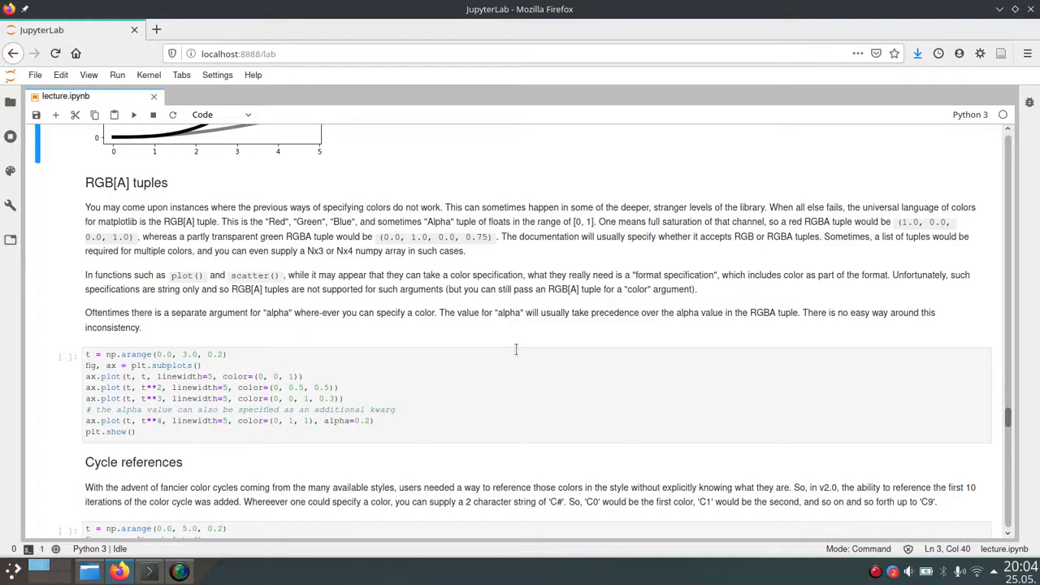
mouse_move(315, 344)
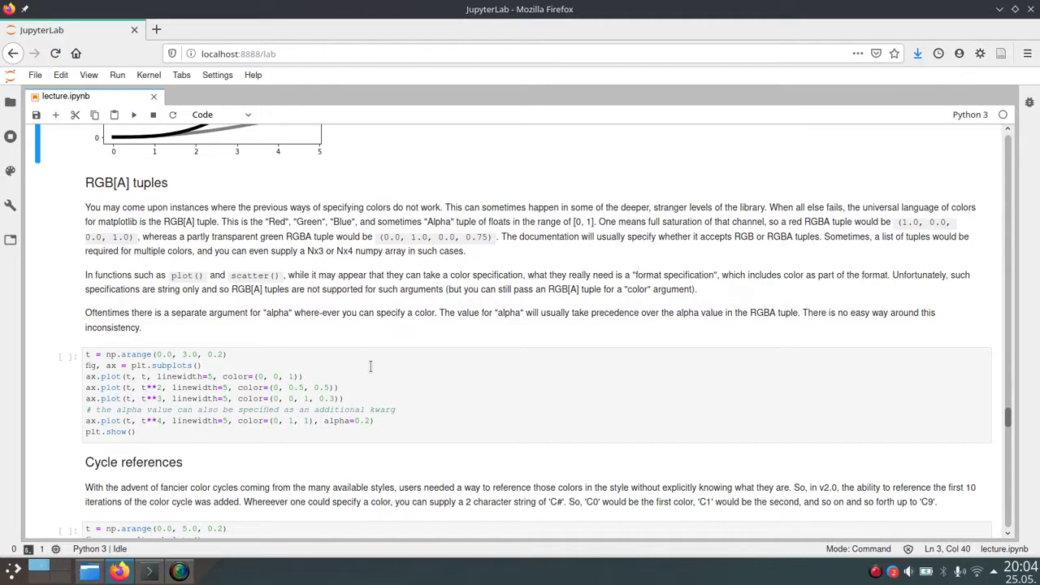
mouse_move(465, 393)
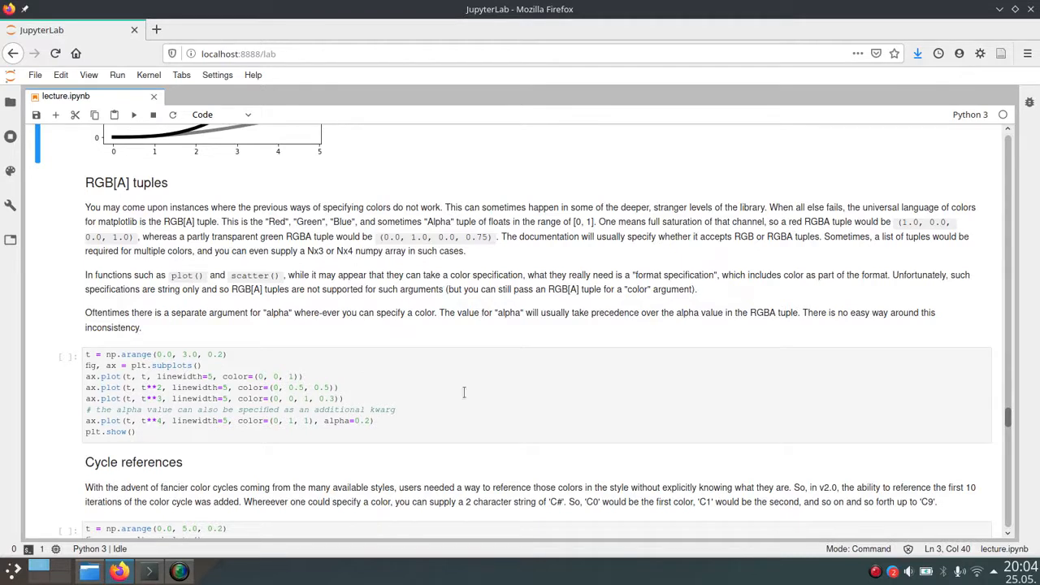
scroll(down, 3)
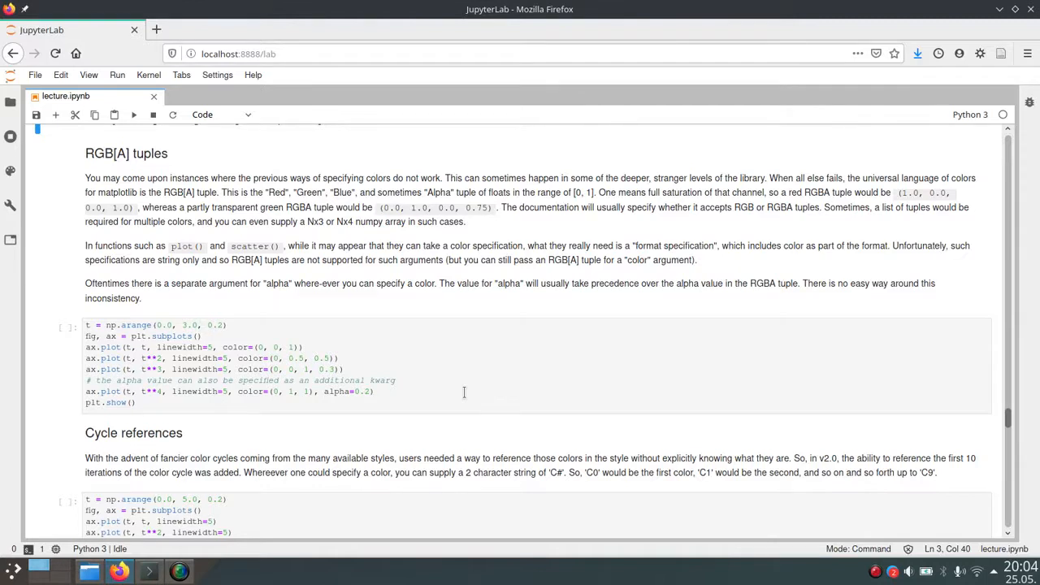
mouse_move(444, 387)
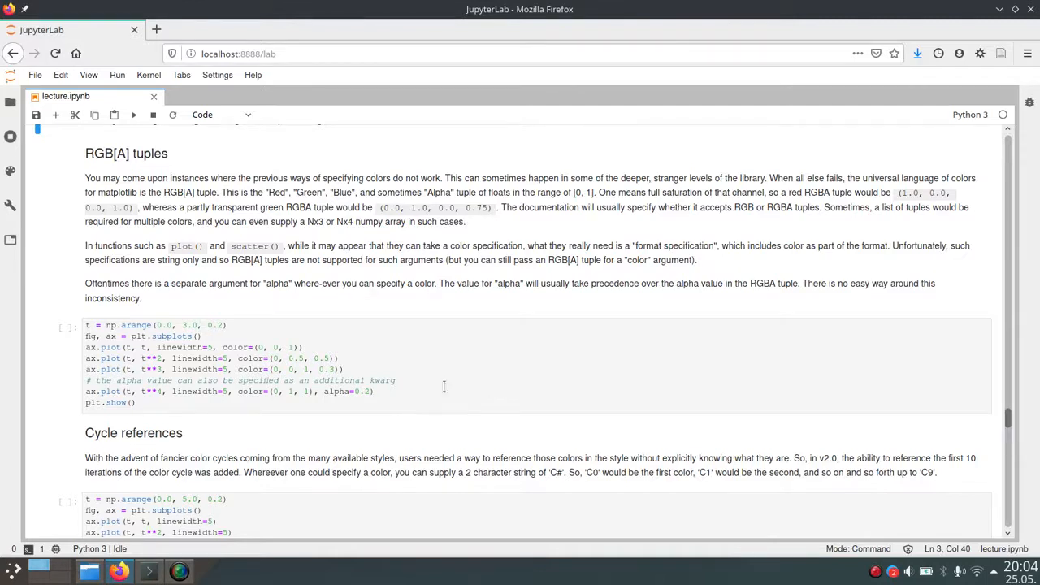
mouse_move(465, 371)
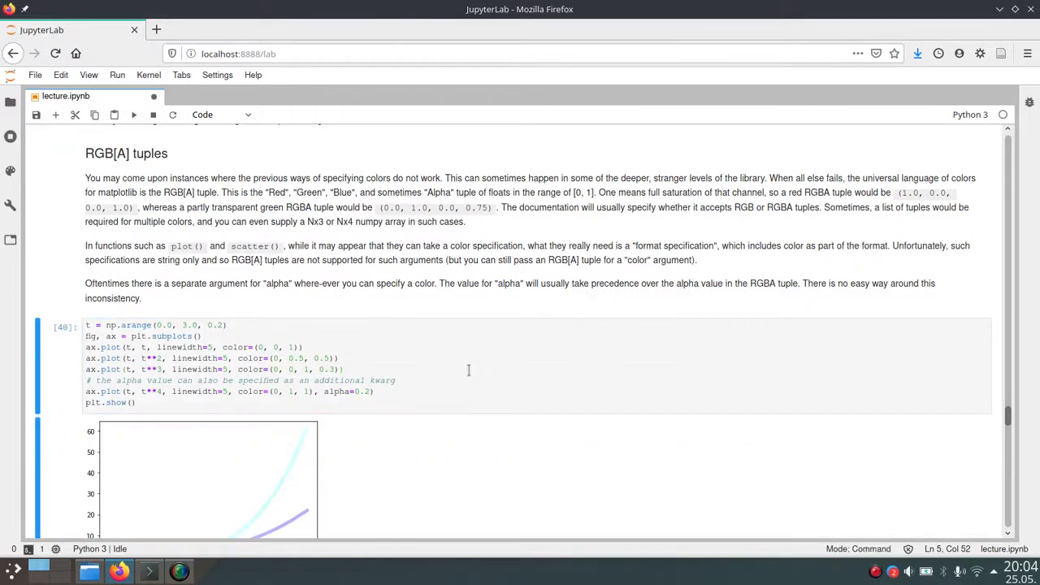
scroll(down, 3)
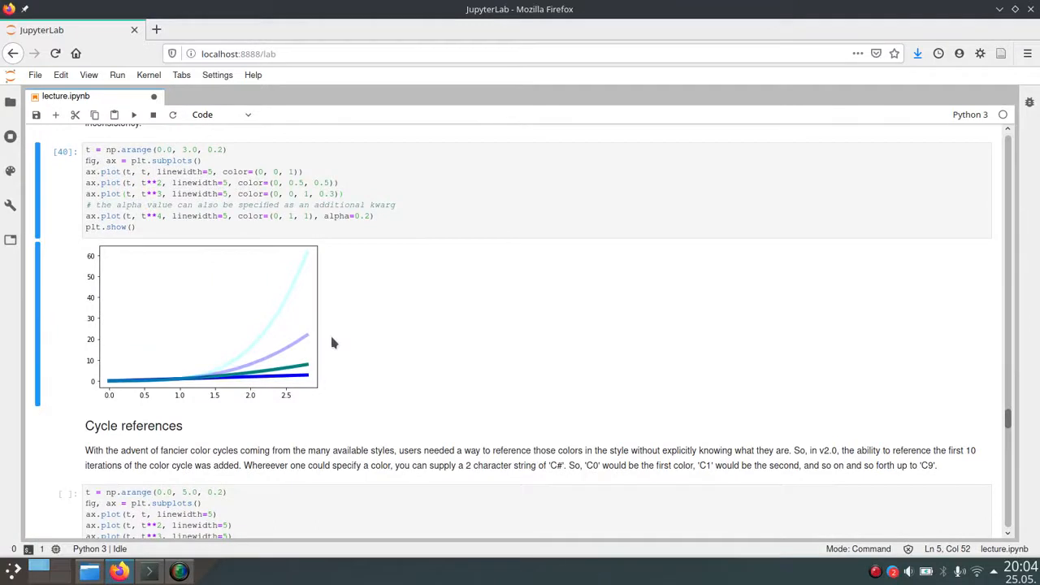
mouse_move(329, 361)
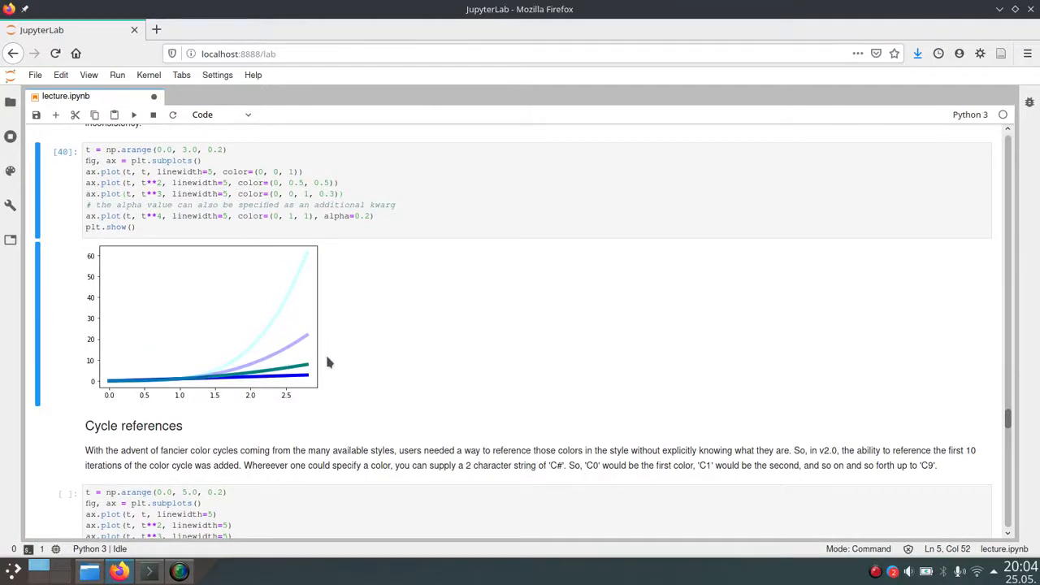
mouse_move(296, 360)
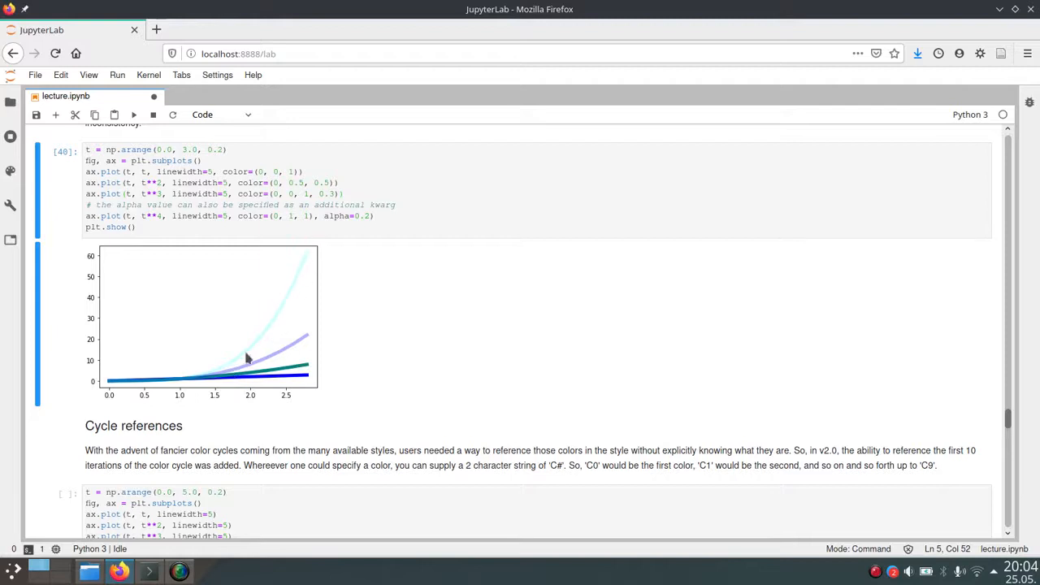
mouse_move(380, 335)
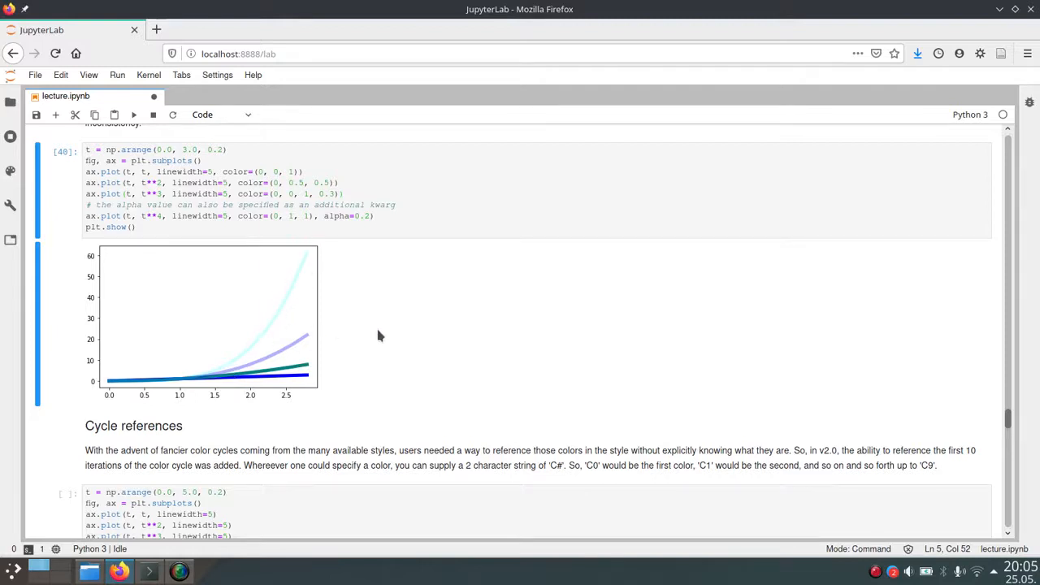
mouse_move(309, 348)
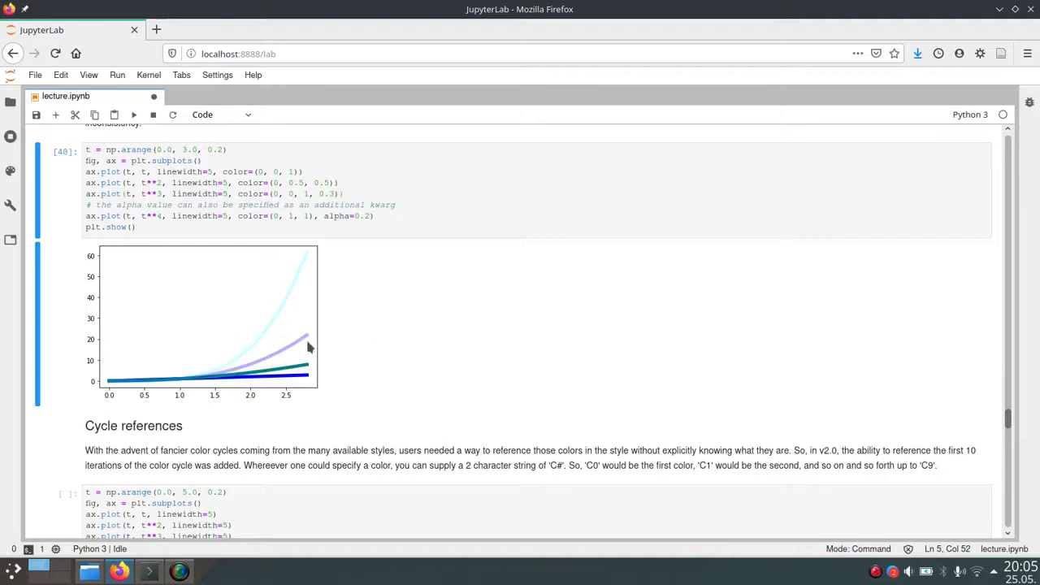
mouse_move(313, 341)
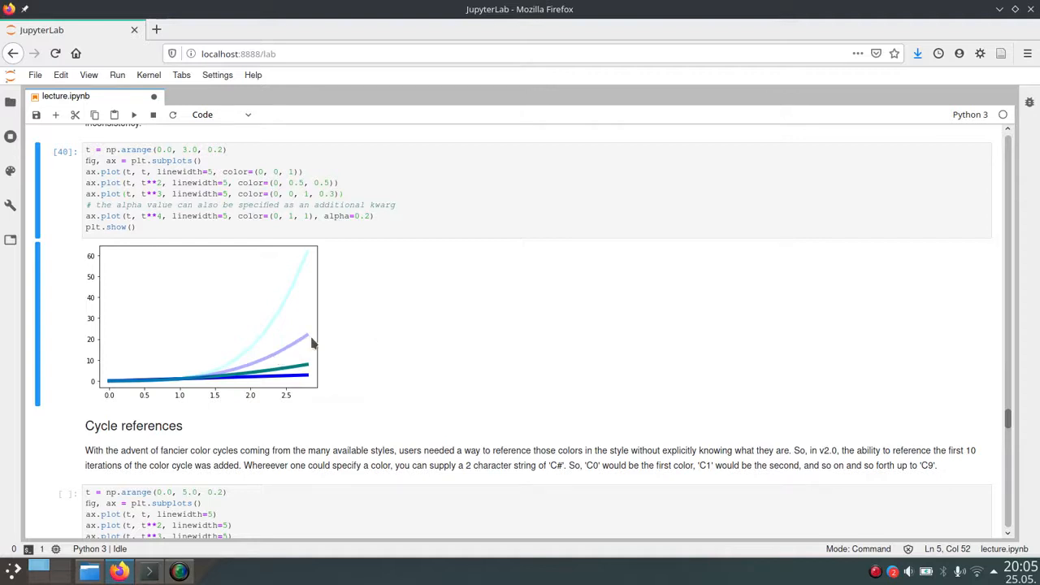
mouse_move(341, 336)
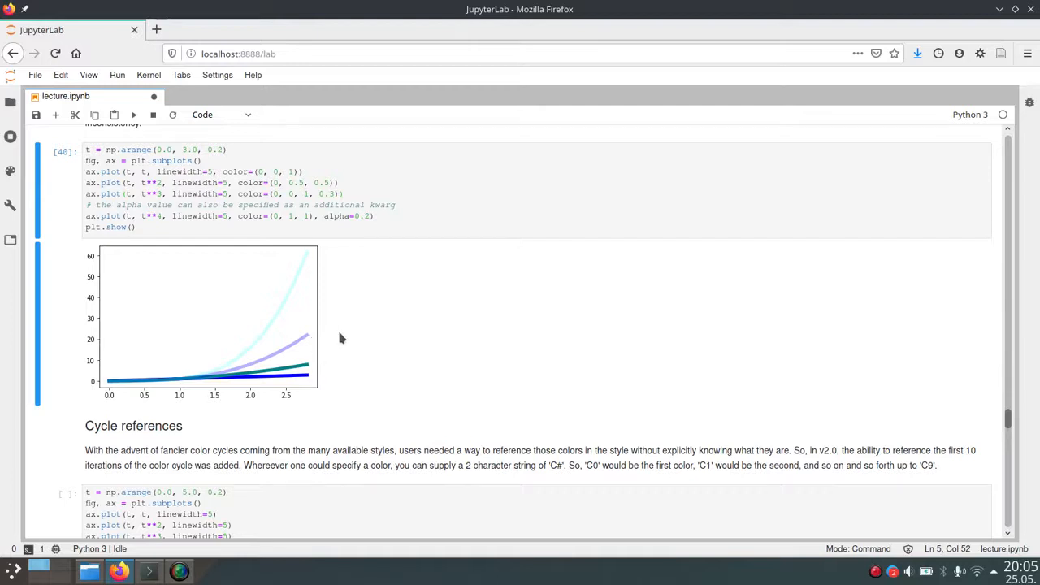
mouse_move(377, 285)
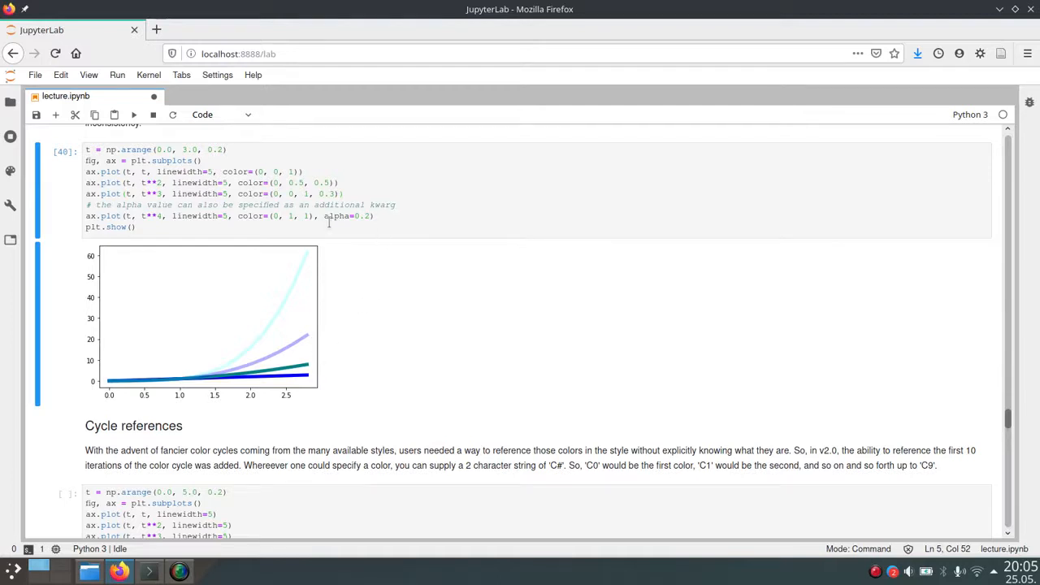
mouse_move(345, 261)
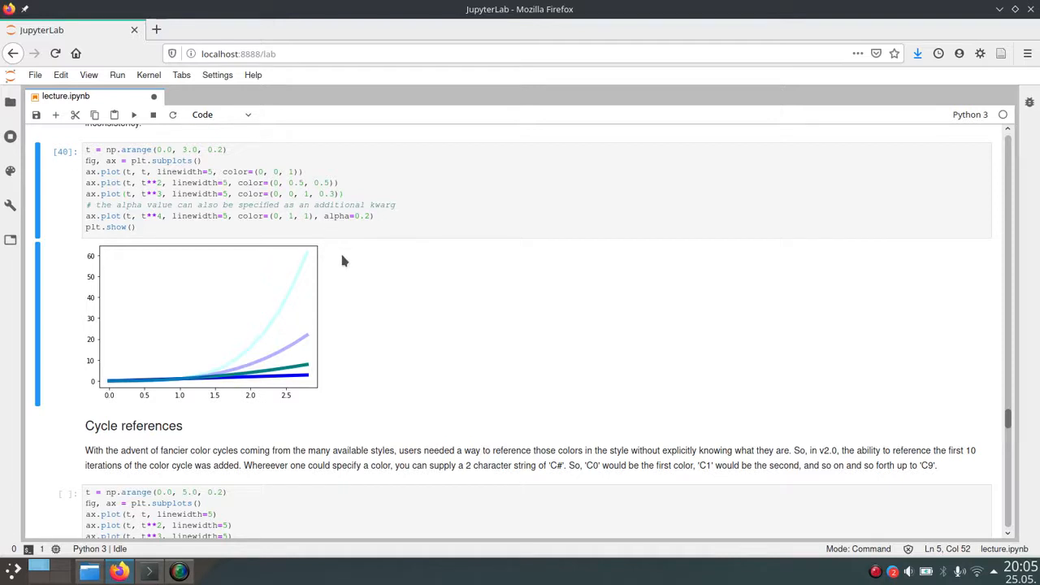
mouse_move(319, 248)
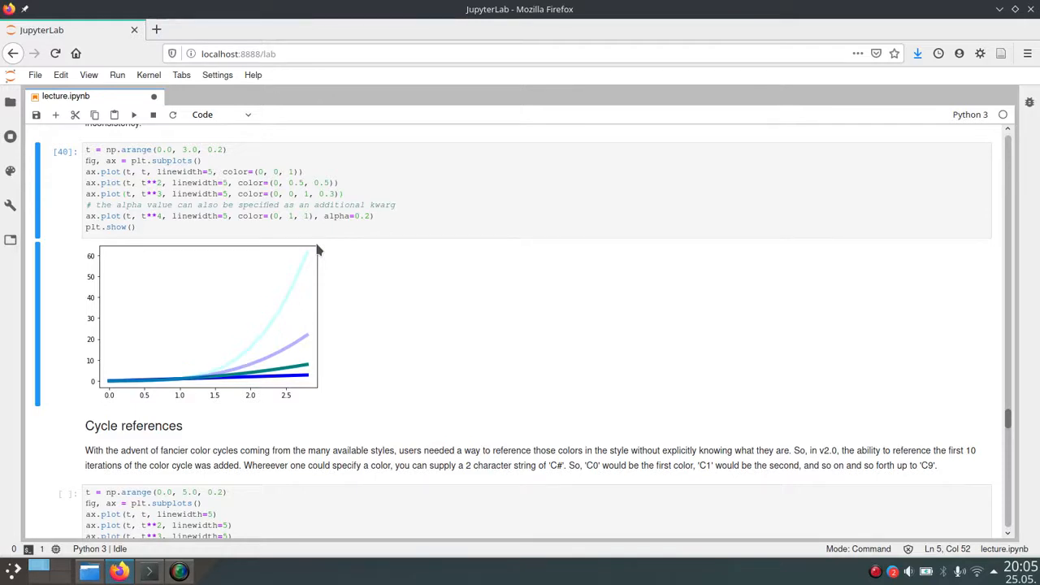
mouse_move(270, 216)
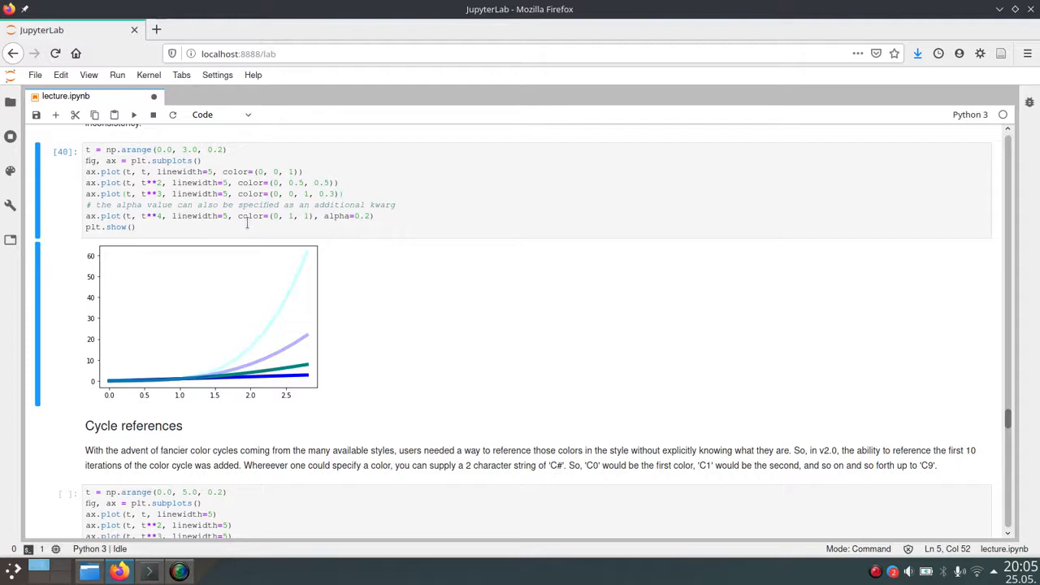
mouse_move(344, 226)
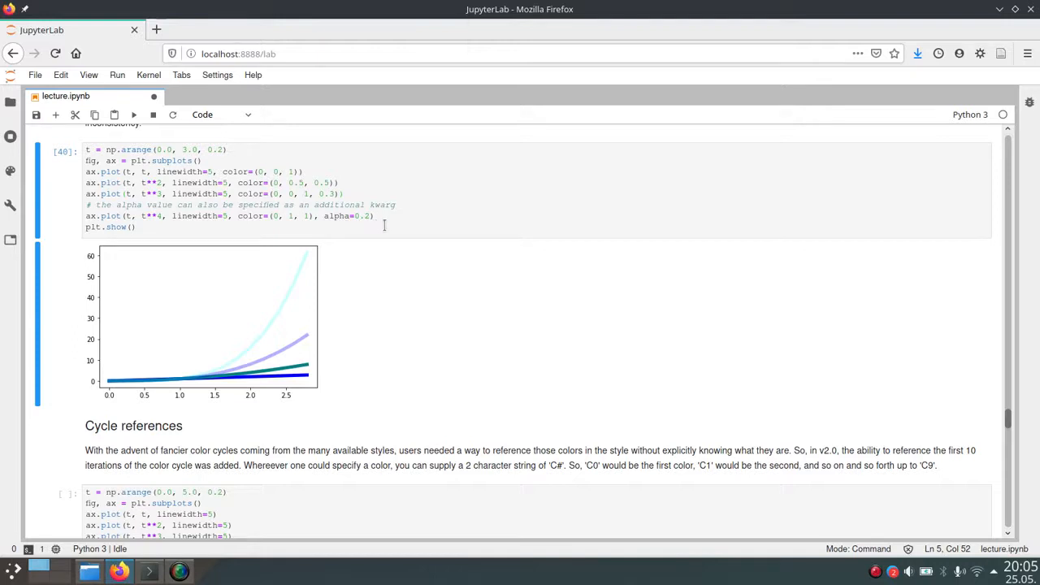
mouse_move(390, 227)
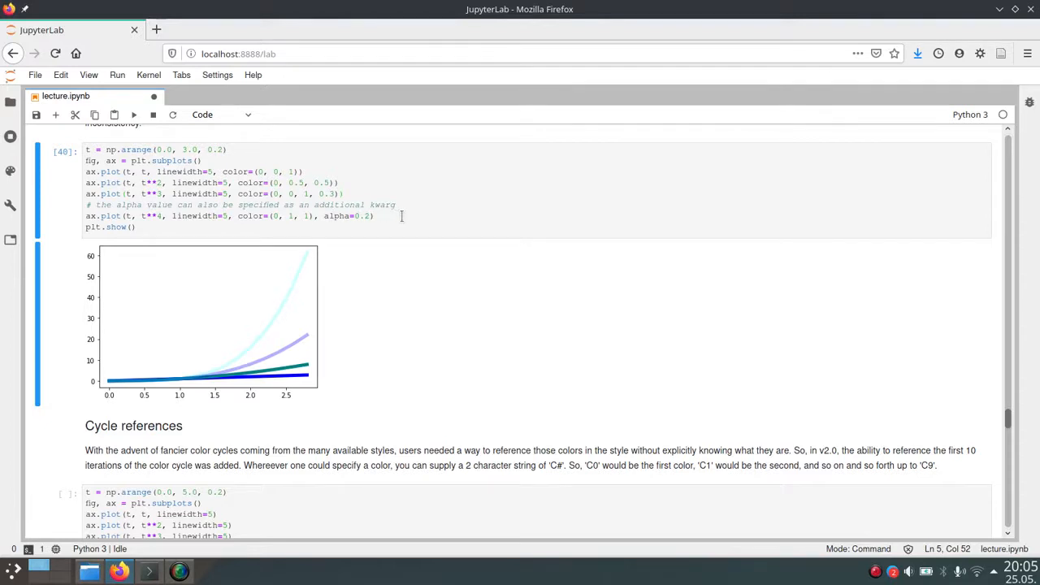
scroll(down, 3)
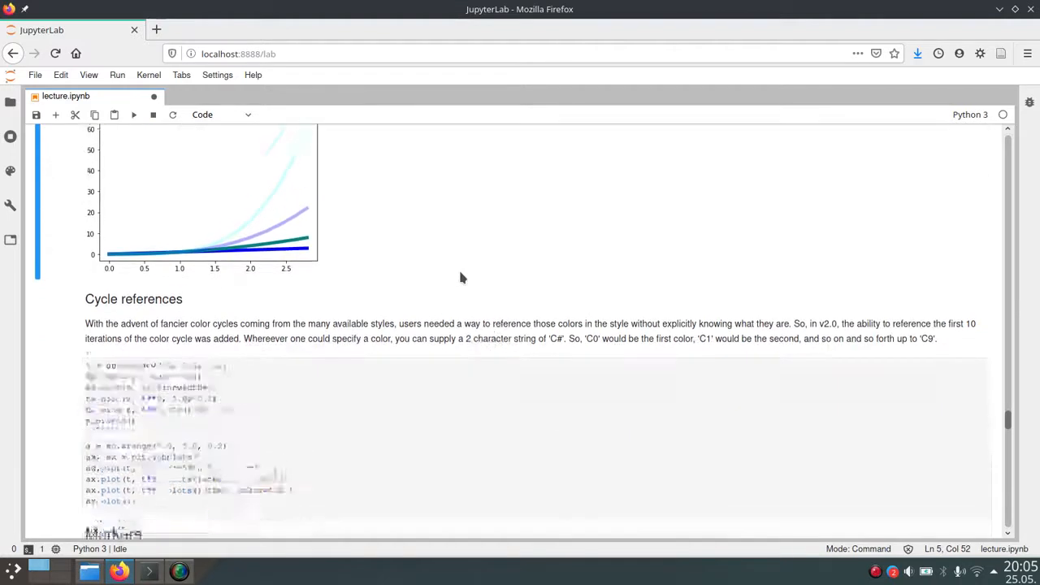
- Execute the first Cycle references cell, drawing three thick curves in default blue, orange and green
scroll(down, 3)
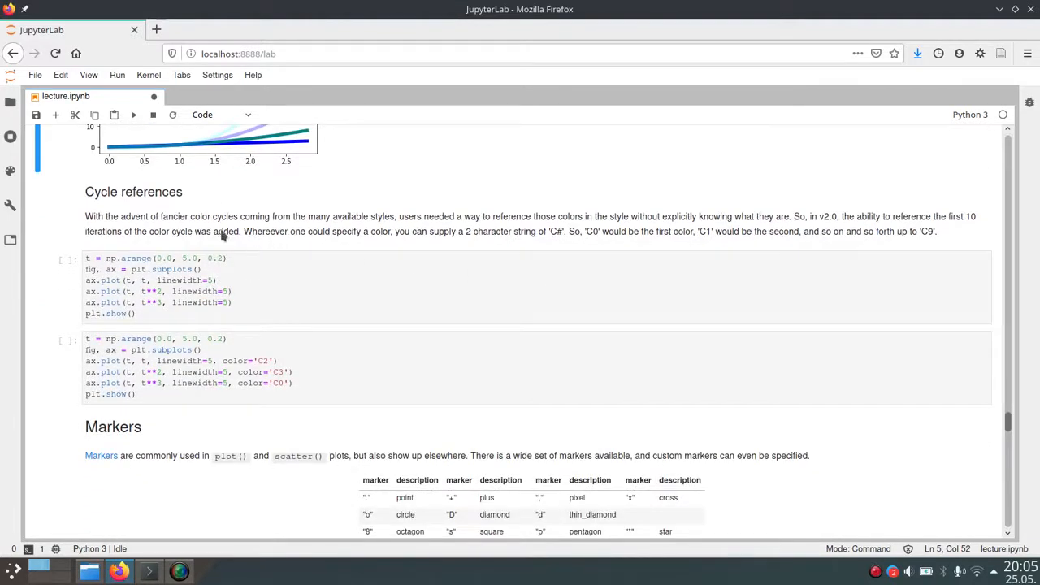
mouse_move(273, 250)
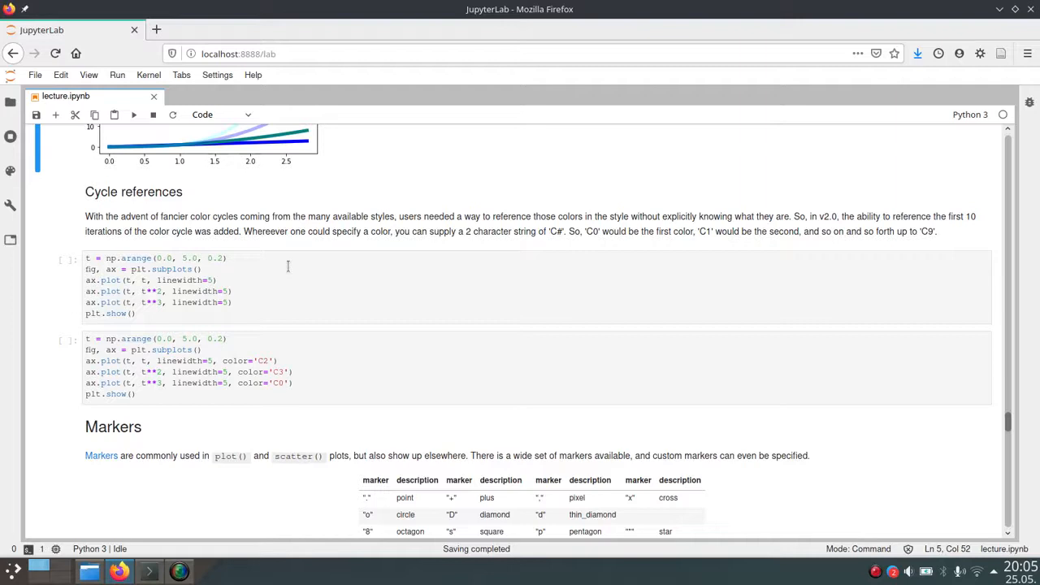
click(288, 267)
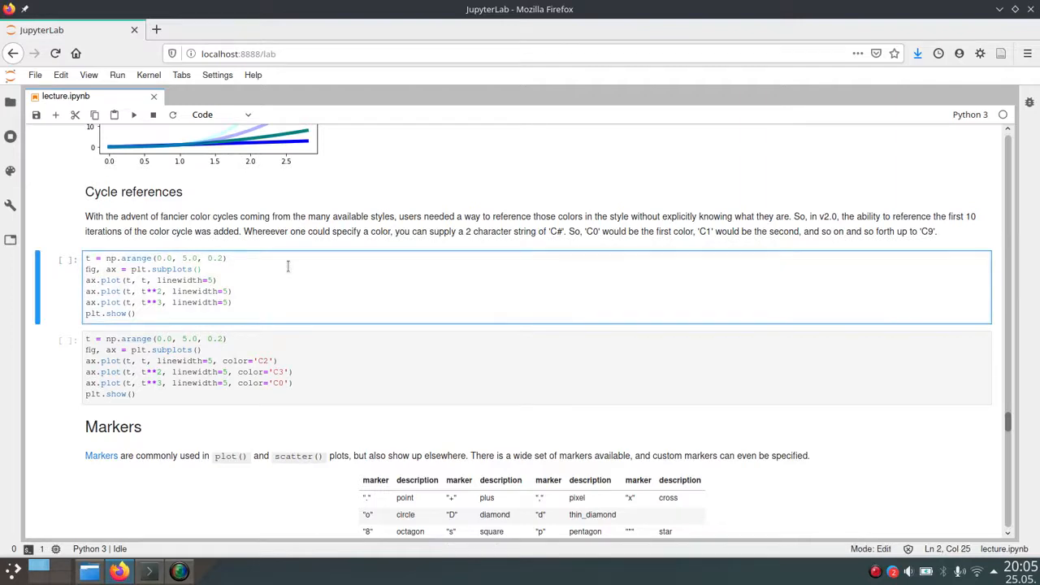
key(Shift+Enter)
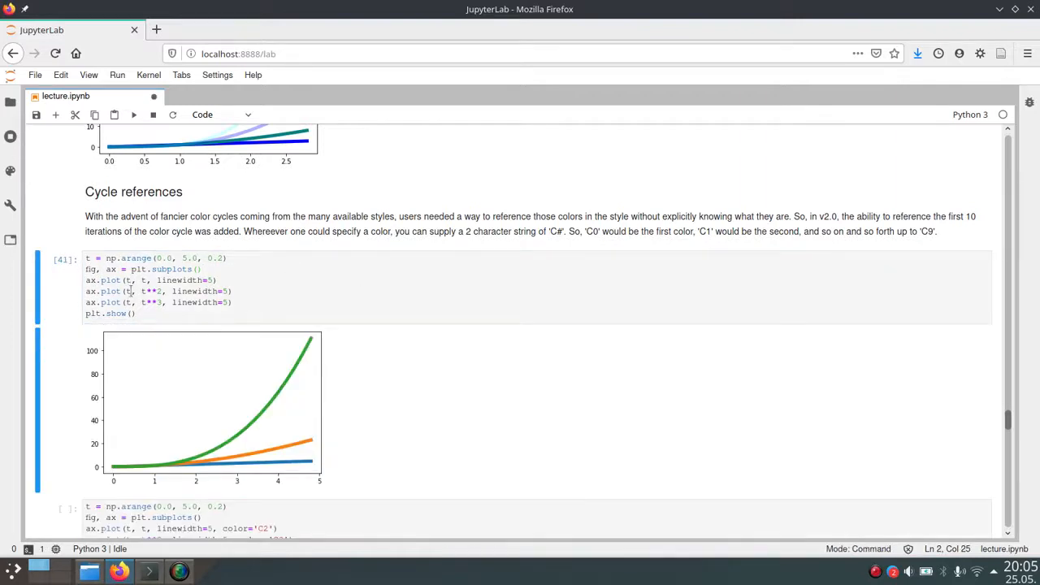
mouse_move(279, 294)
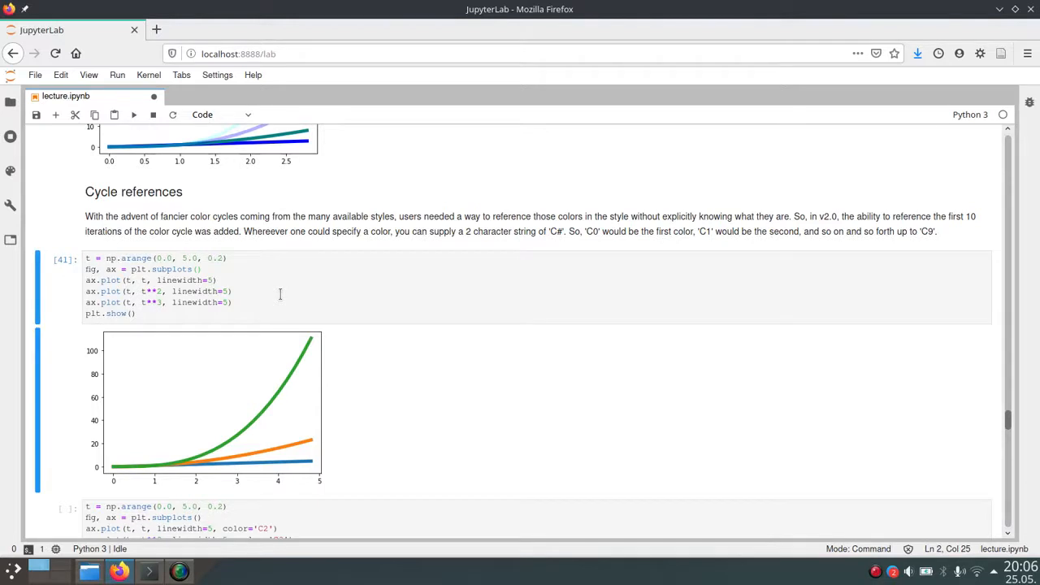
mouse_move(319, 294)
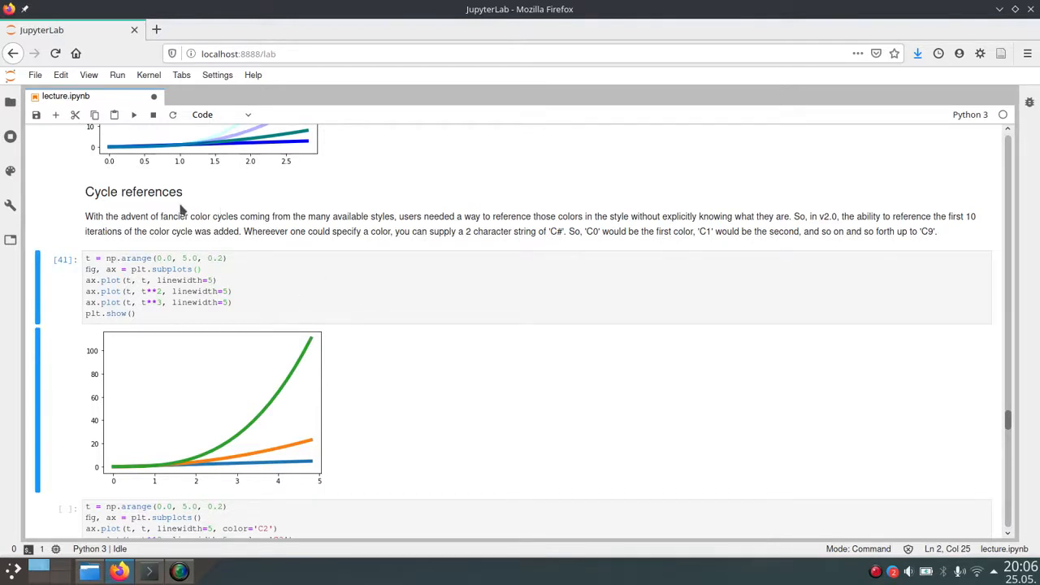
scroll(down, 3)
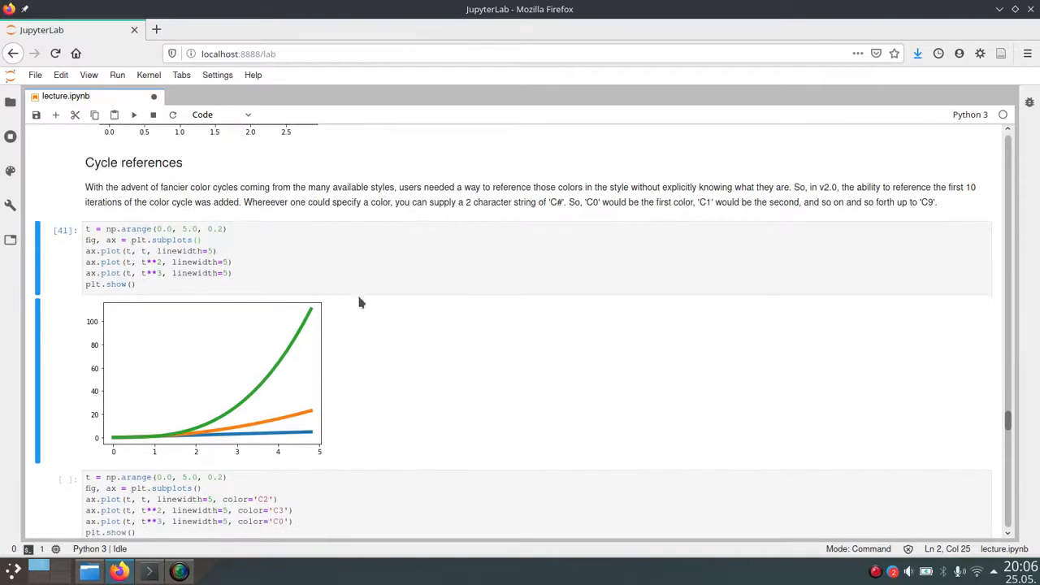
scroll(down, 3)
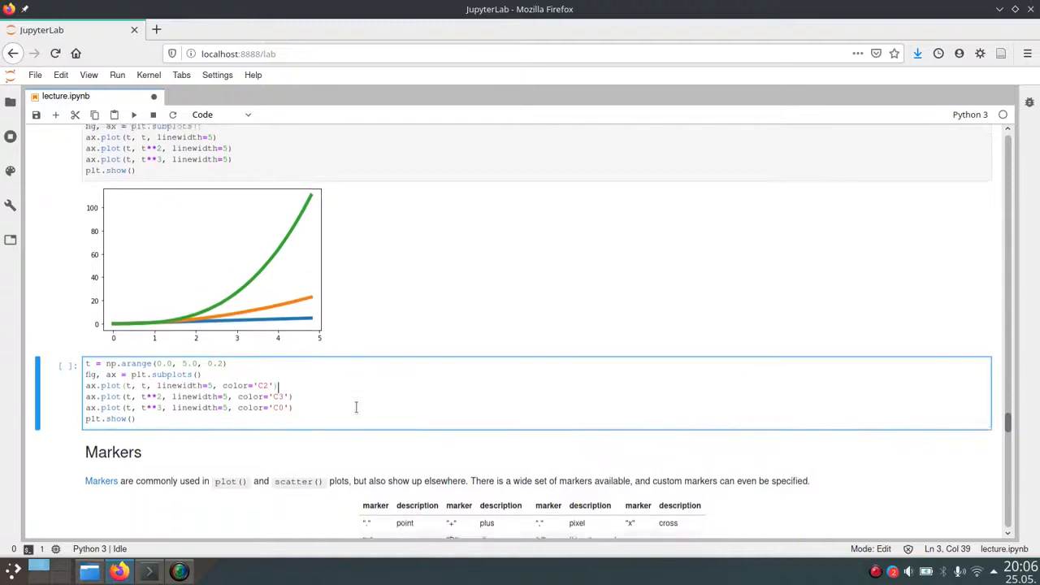
- Scroll through the 'C2', 'C3', 'C0' cell and its green, red and blue plot above Markers
scroll(down, 3)
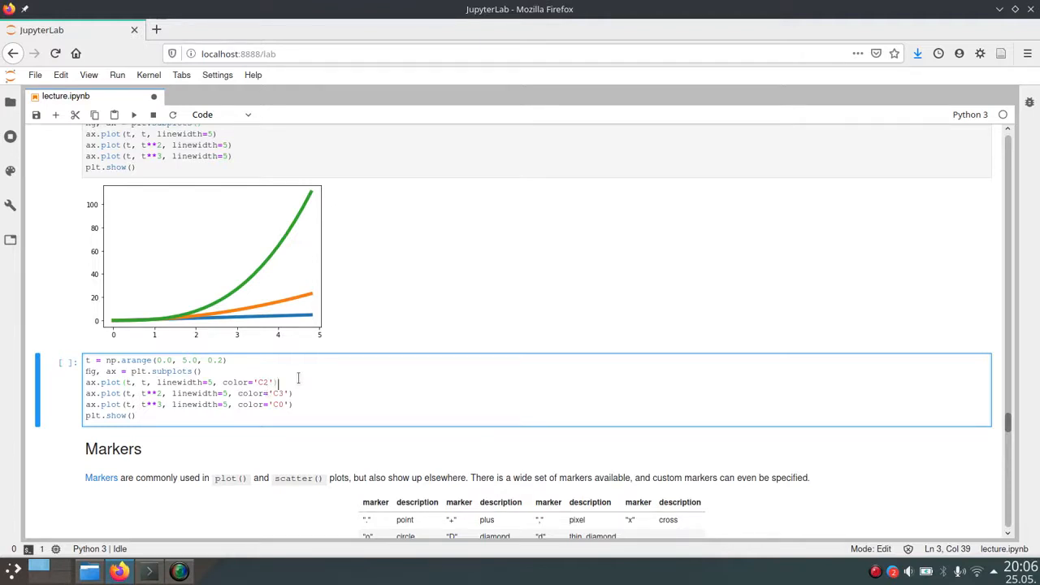
mouse_move(330, 378)
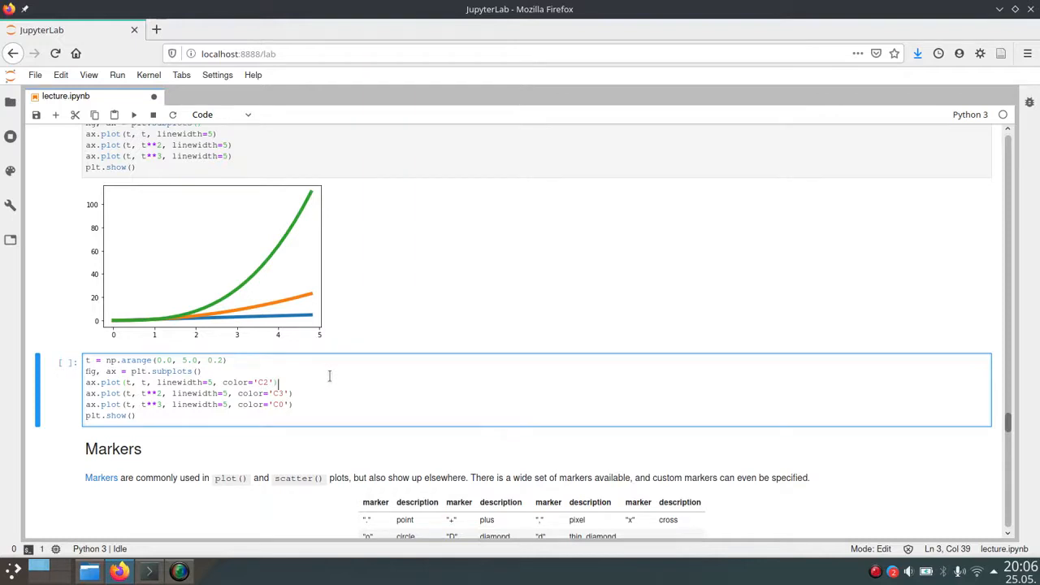
mouse_move(335, 392)
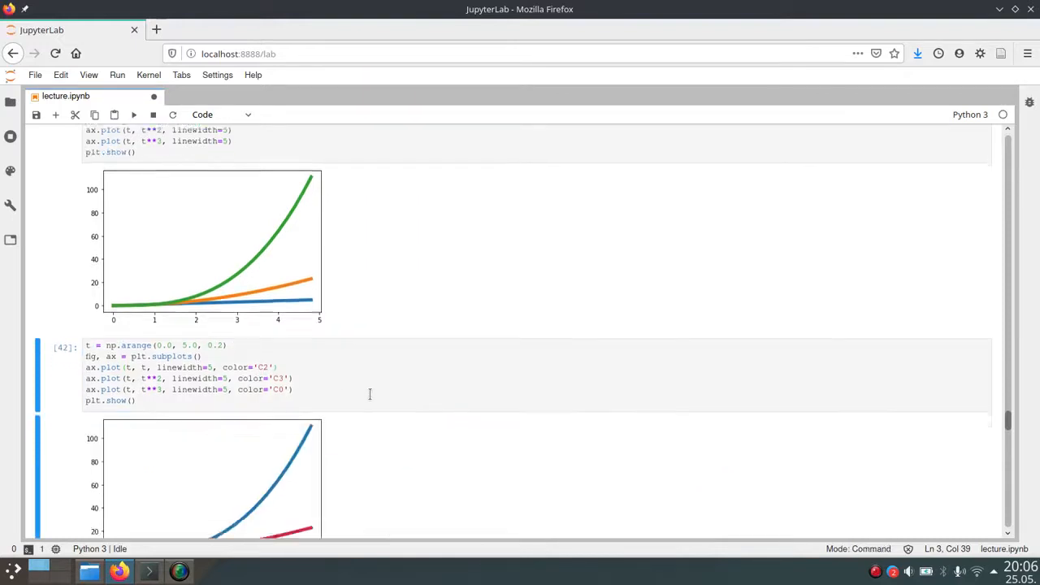
scroll(down, 3)
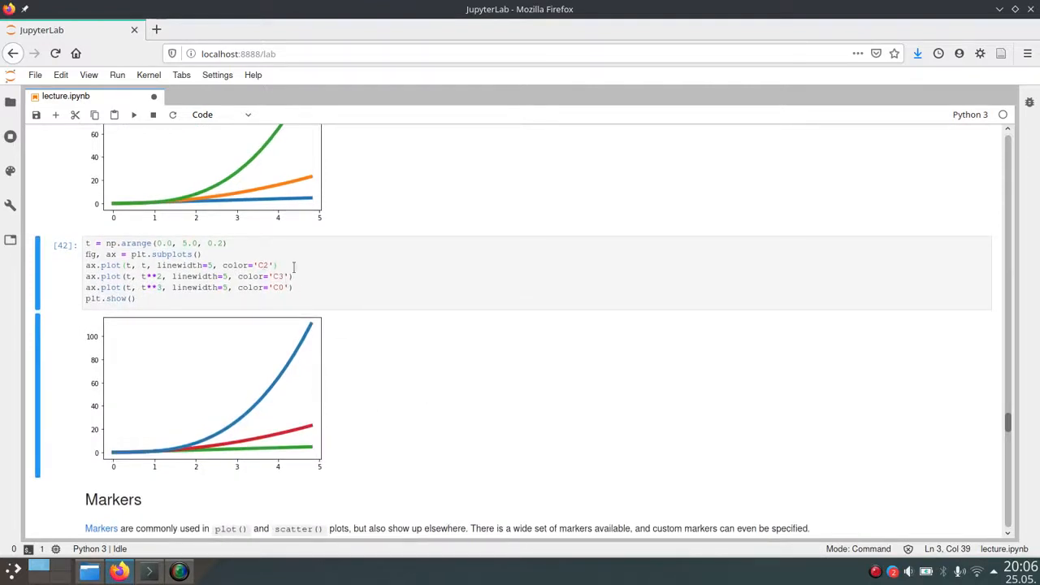
mouse_move(329, 283)
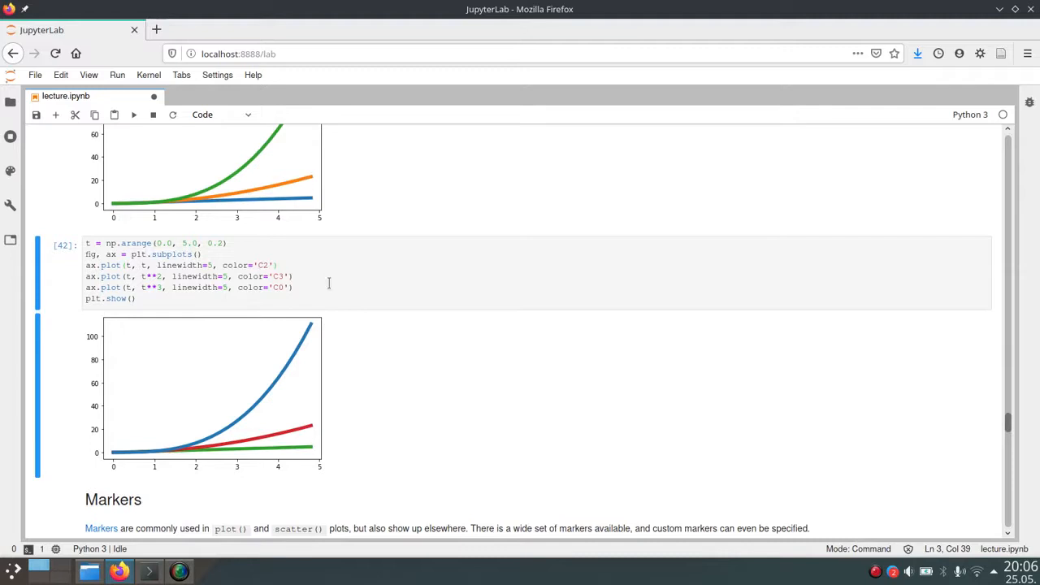
mouse_move(341, 377)
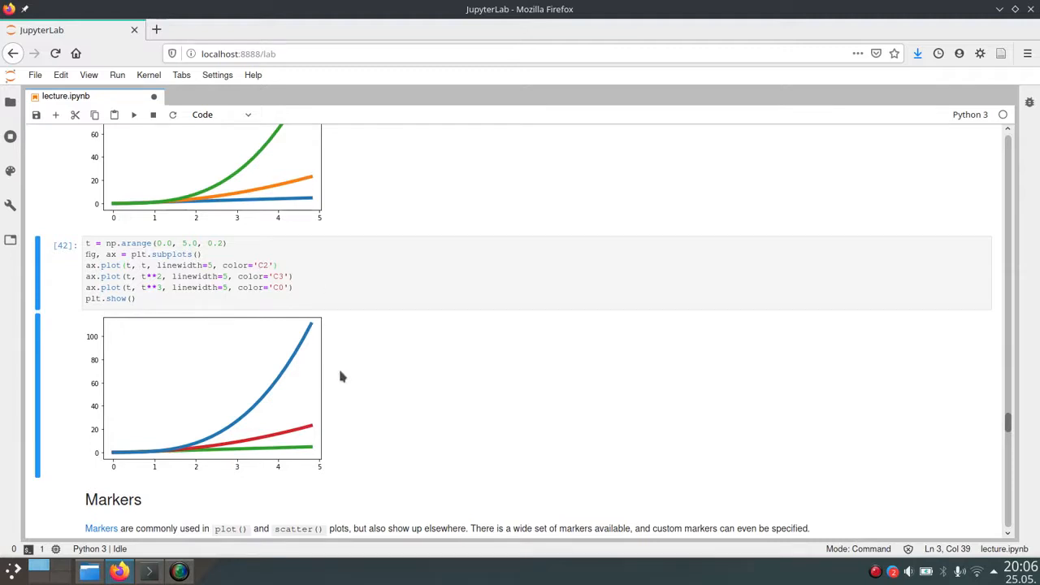
mouse_move(485, 366)
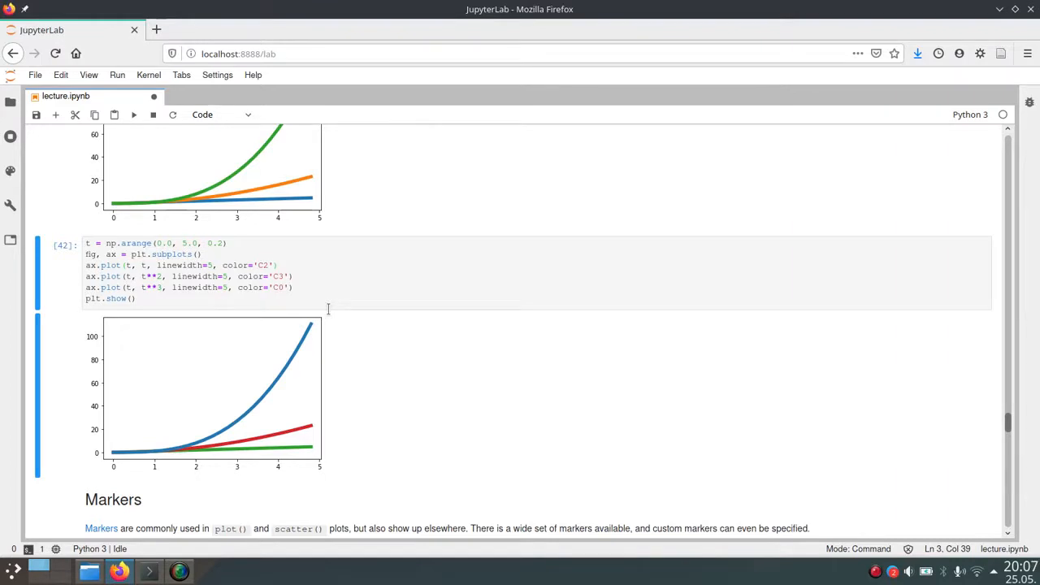
mouse_move(380, 384)
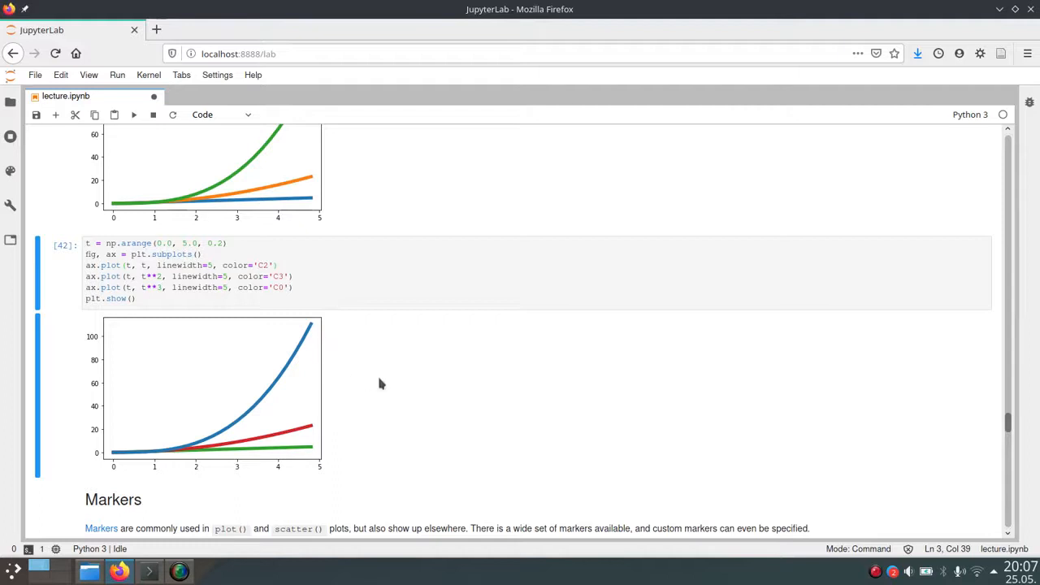